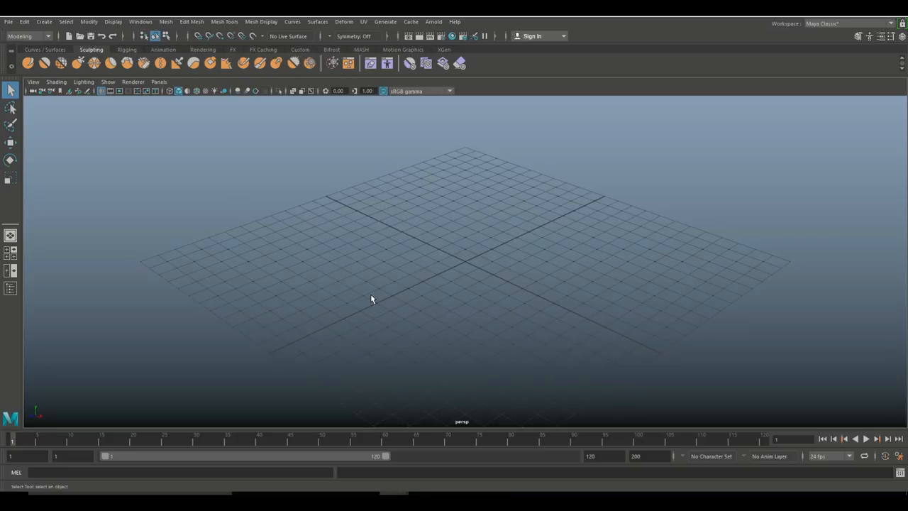
# Step: Create a polygon cylinder with Round Cap on, raise its Height and Subdivisions Height via sliders
pyautogui.click(44, 22)
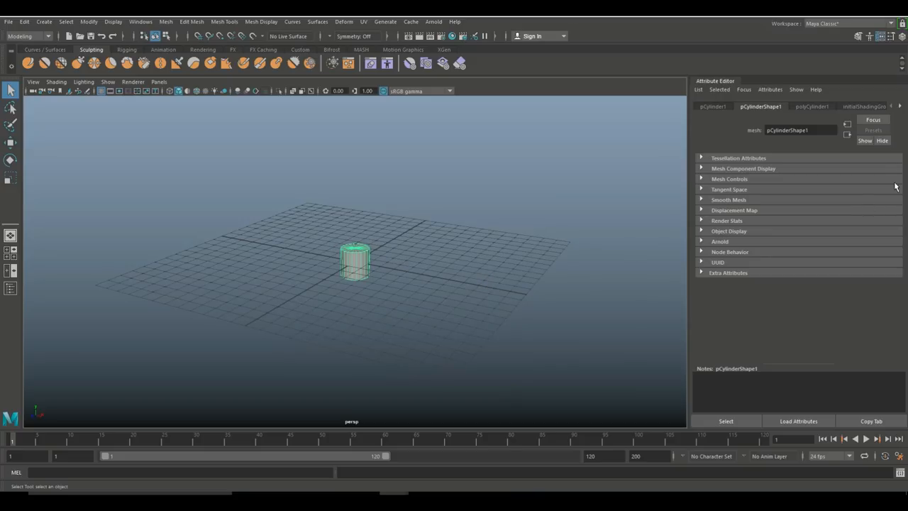
pyautogui.click(811, 106)
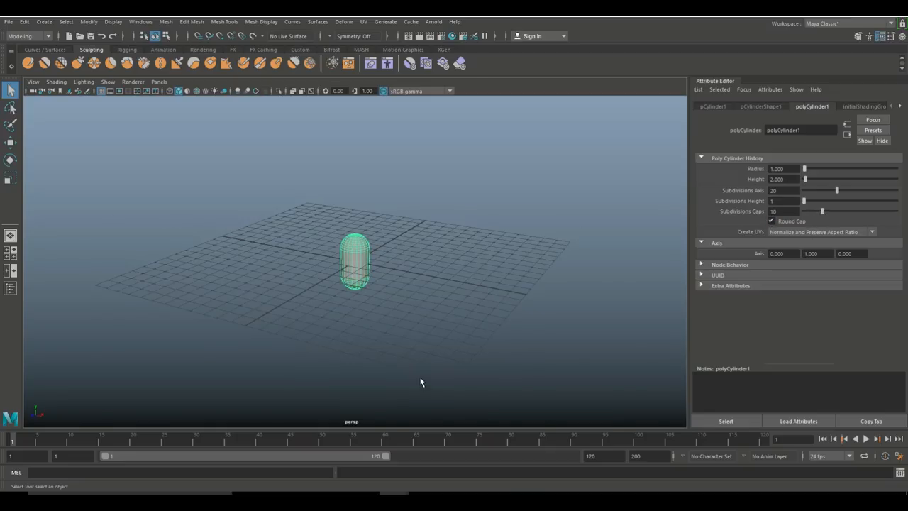
pyautogui.moveTo(421, 383); pyautogui.dragTo(437, 366)
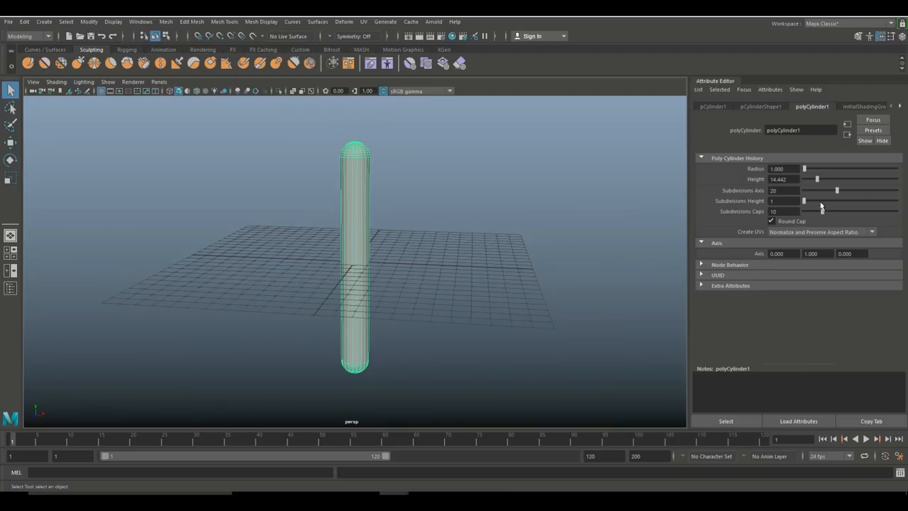
pyautogui.moveTo(804, 201); pyautogui.dragTo(822, 201)
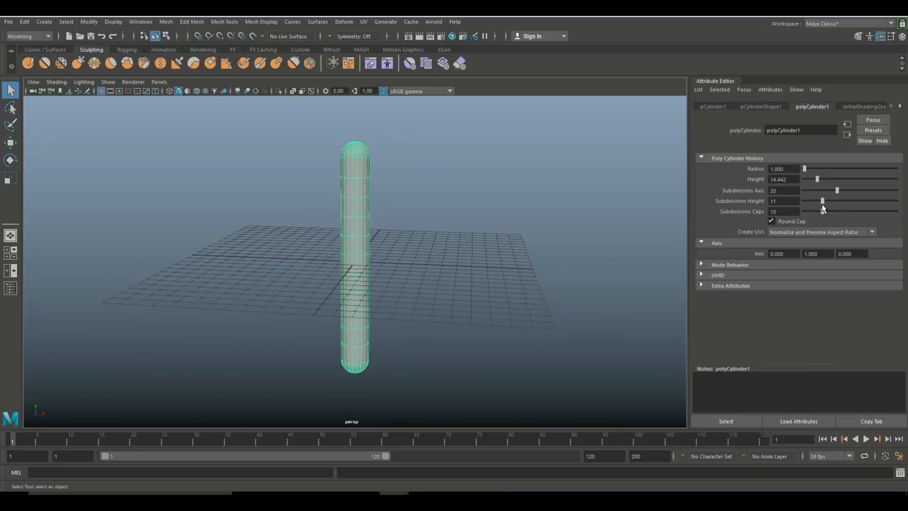
pyautogui.moveTo(823, 201); pyautogui.dragTo(850, 202)
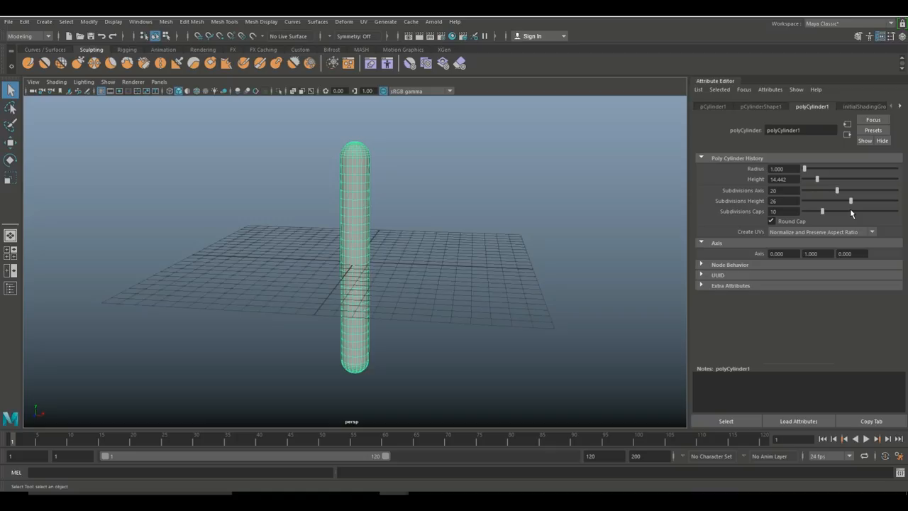
pyautogui.moveTo(508, 298)
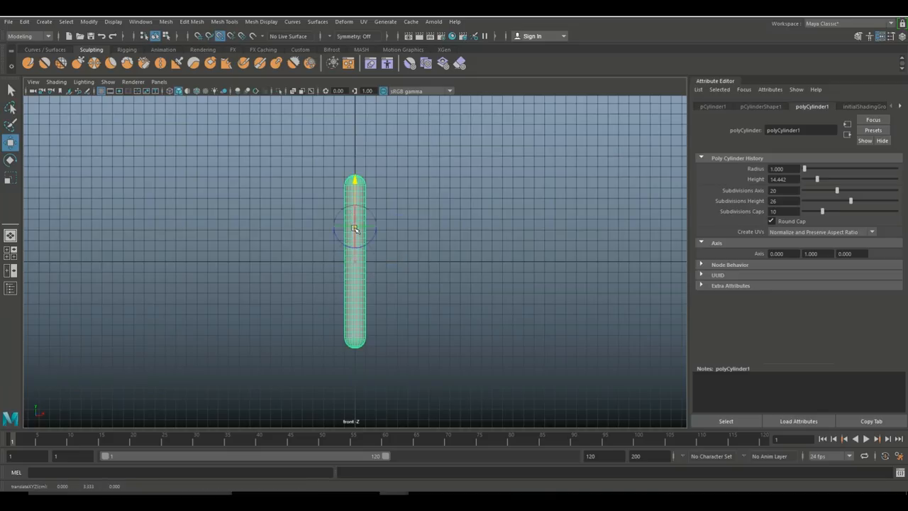
# Step: Raise the capsule so its base sits on the grid and reselect it
pyautogui.moveTo(354, 228); pyautogui.dragTo(358, 318)
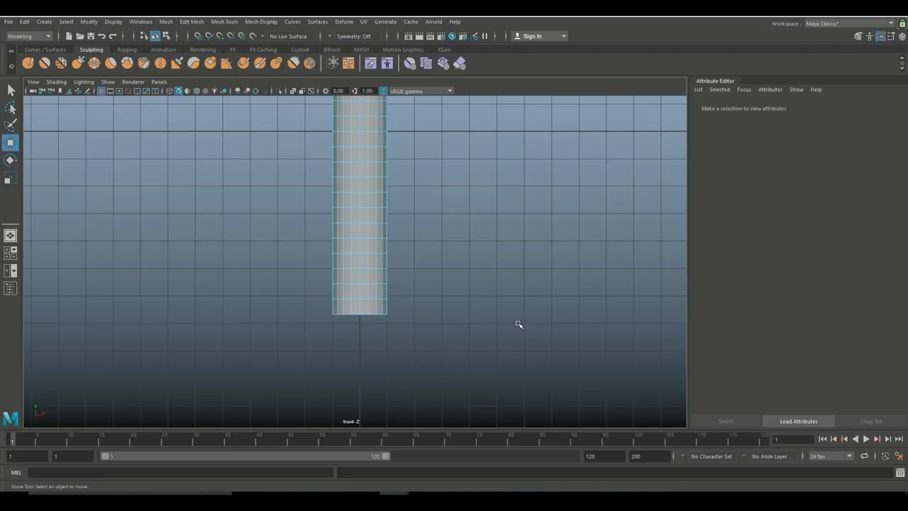
pyautogui.click(357, 206)
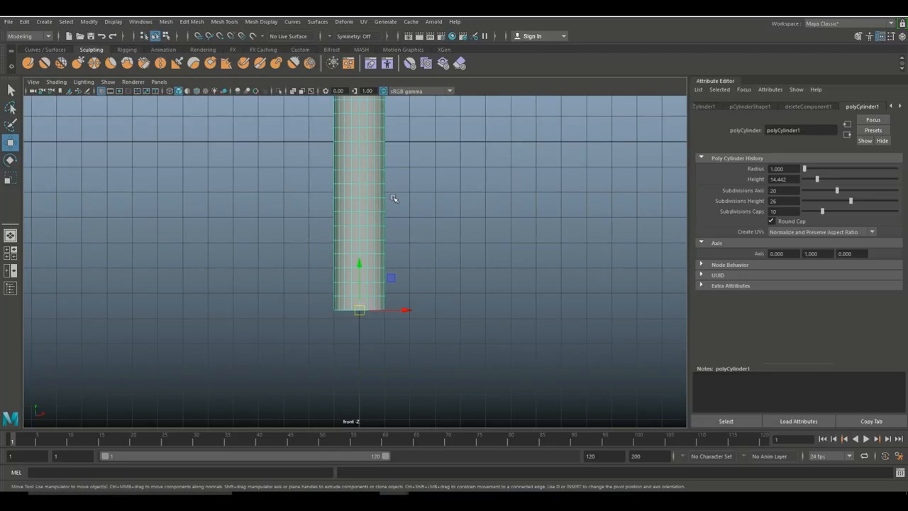
pyautogui.moveTo(461, 345)
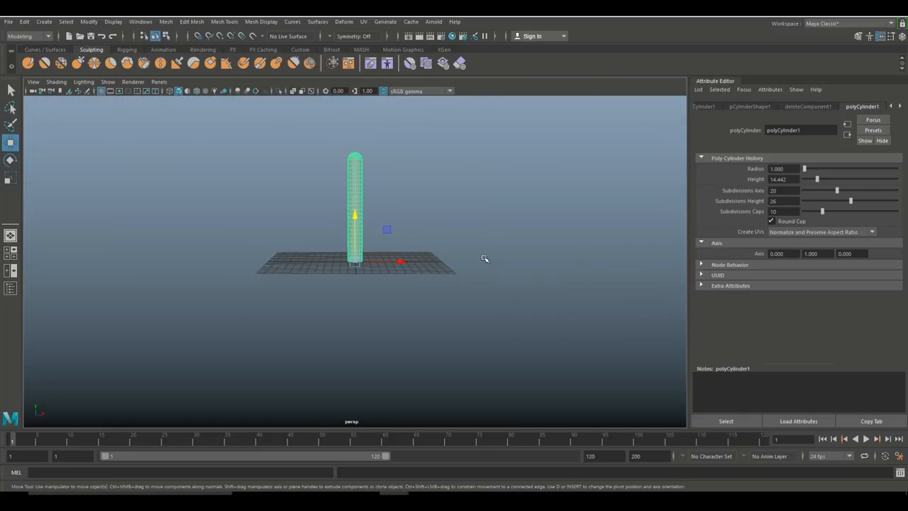
# Step: Add a Nonlinear Bend deformer to the capsule and show bend1's settings
pyautogui.moveTo(484, 259); pyautogui.dragTo(454, 271)
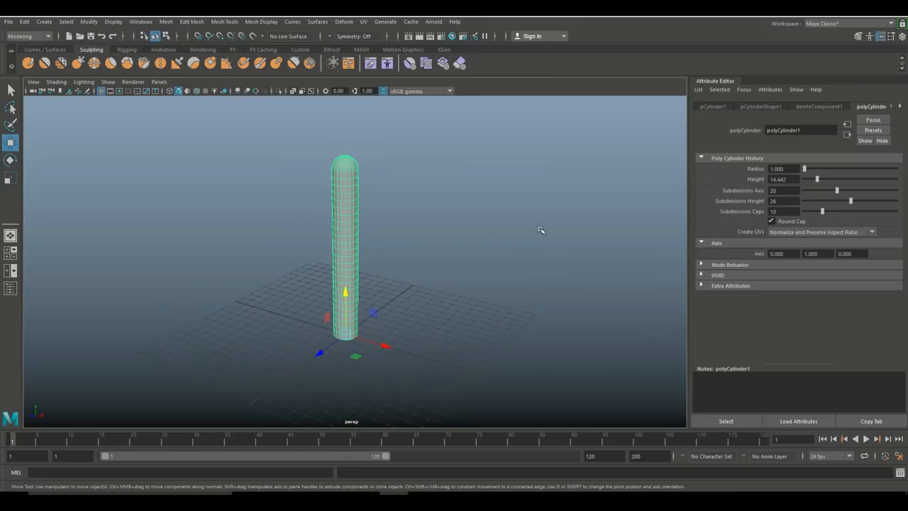
pyautogui.click(357, 21)
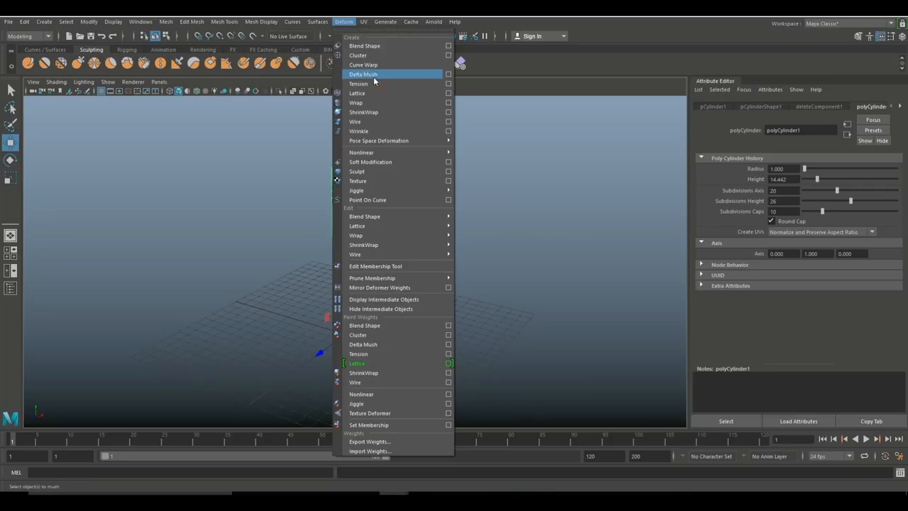
pyautogui.moveTo(374, 152)
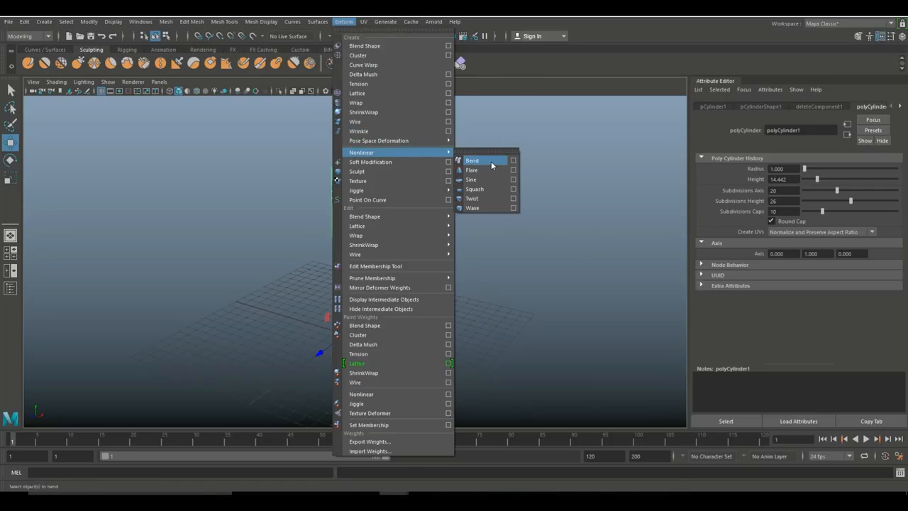
pyautogui.click(471, 159)
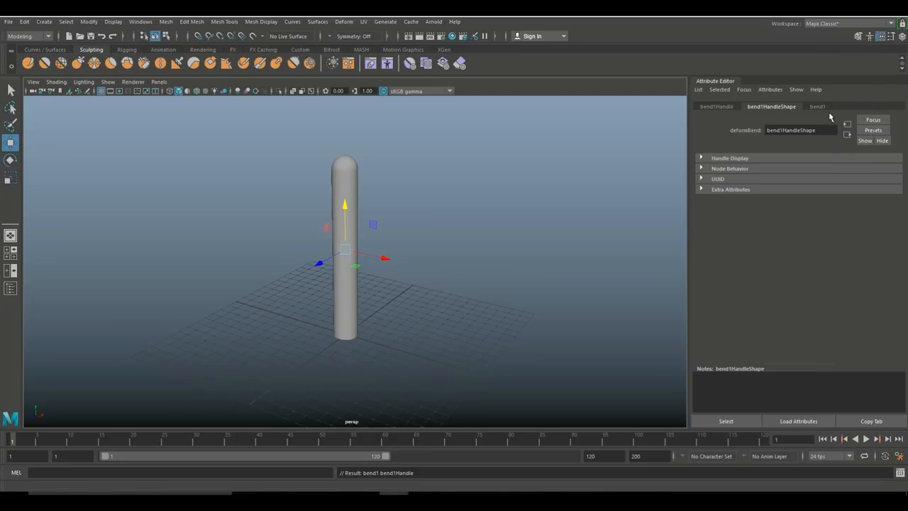
pyautogui.click(813, 108)
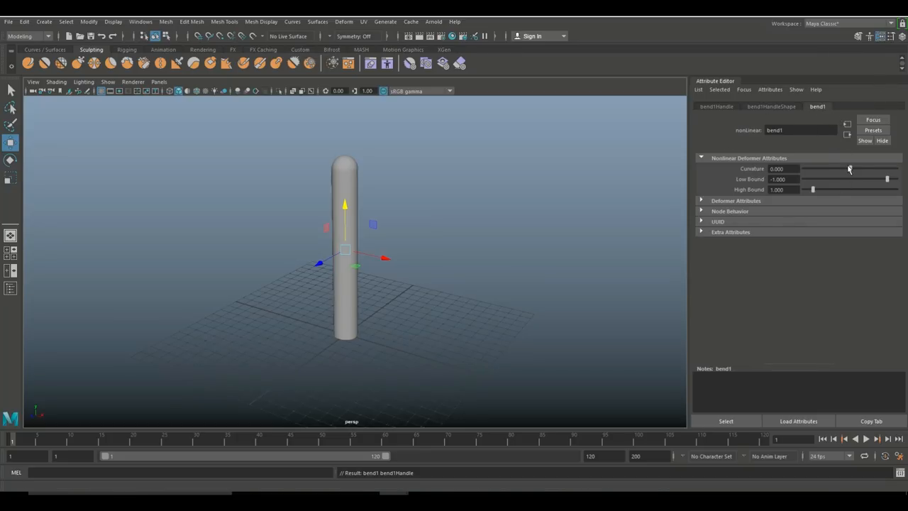
# Step: Drag bend1's Curvature through trial values until the capsule's top curls into a hook
pyautogui.moveTo(848, 167); pyautogui.dragTo(848, 168)
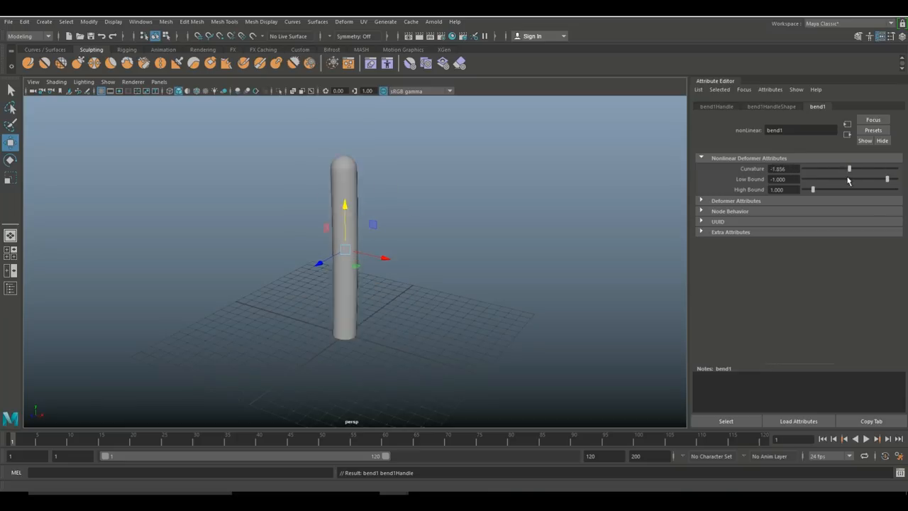
pyautogui.moveTo(848, 168); pyautogui.dragTo(811, 167)
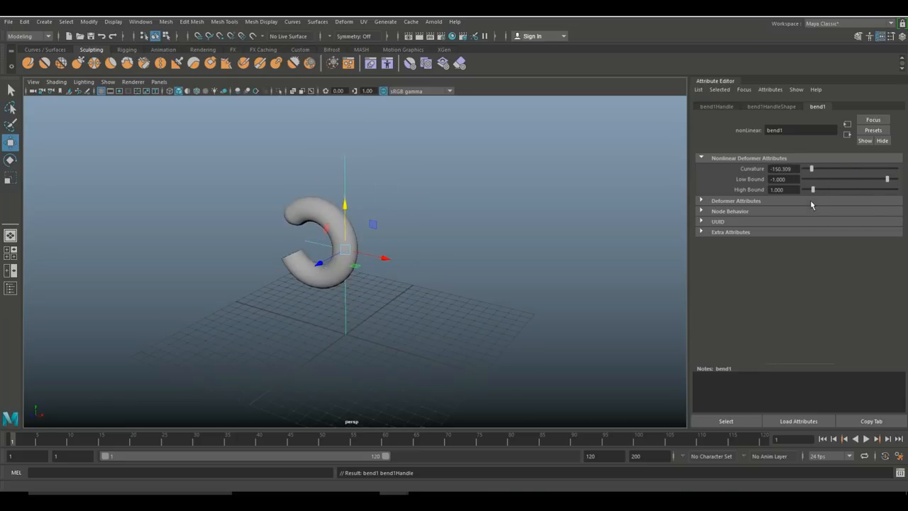
pyautogui.moveTo(811, 167); pyautogui.dragTo(803, 168)
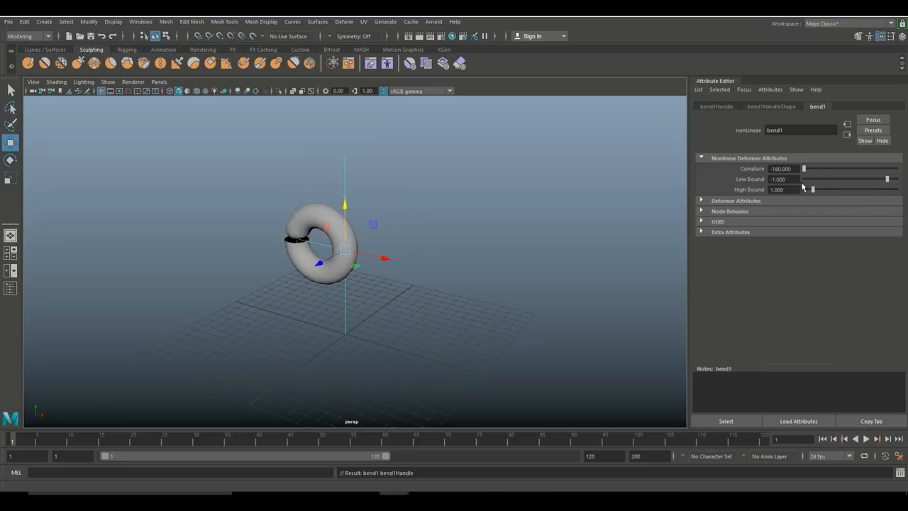
pyautogui.moveTo(803, 168); pyautogui.dragTo(811, 168)
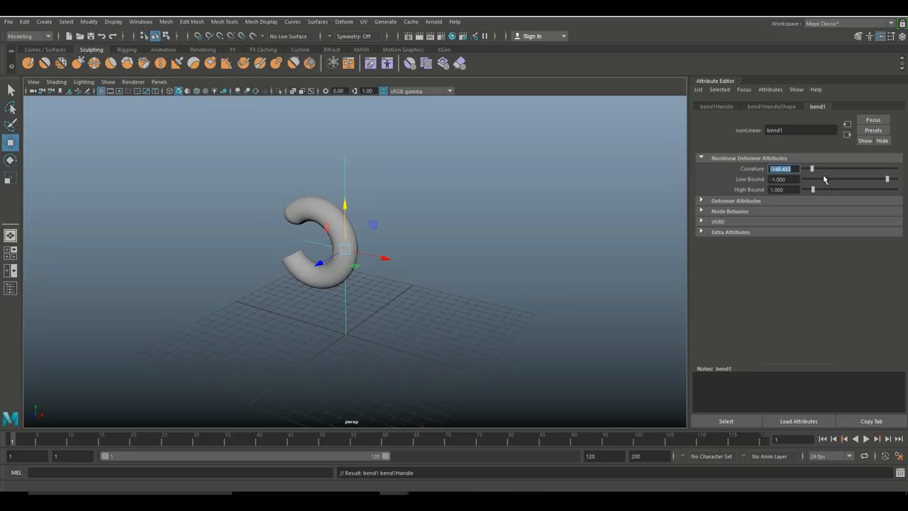
pyautogui.moveTo(811, 167); pyautogui.dragTo(868, 167)
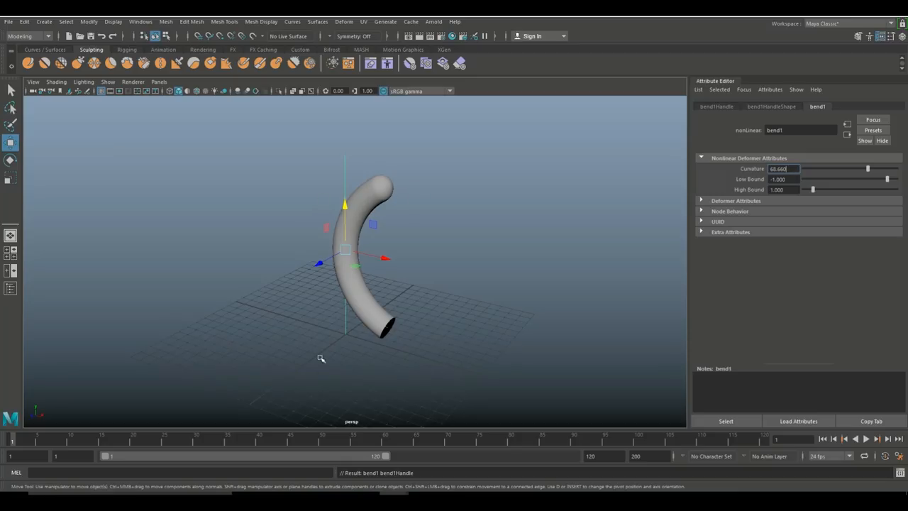
pyautogui.moveTo(869, 181)
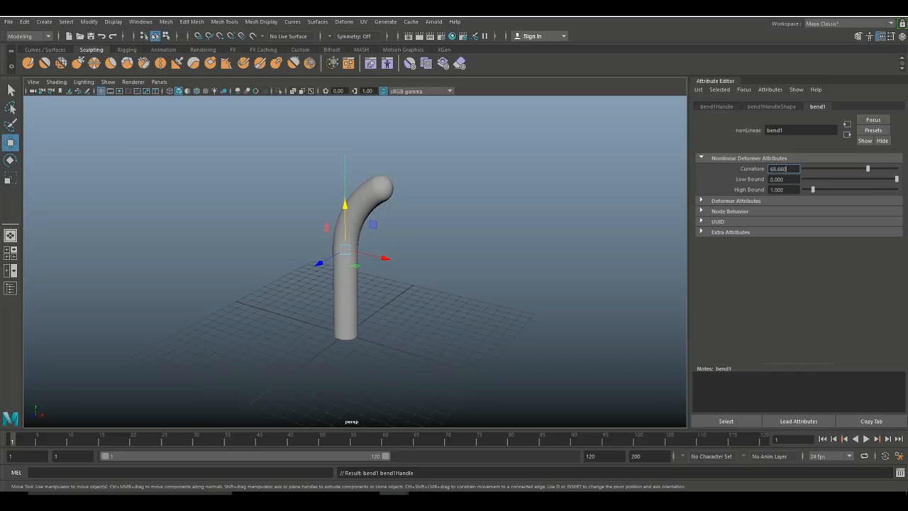
pyautogui.moveTo(868, 168); pyautogui.dragTo(890, 168)
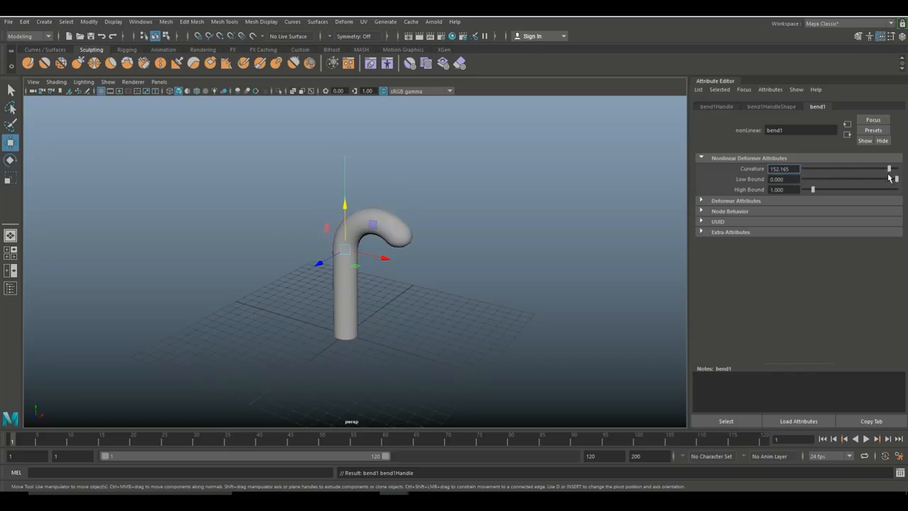
pyautogui.moveTo(888, 167); pyautogui.dragTo(897, 167)
pyautogui.write('0.000')
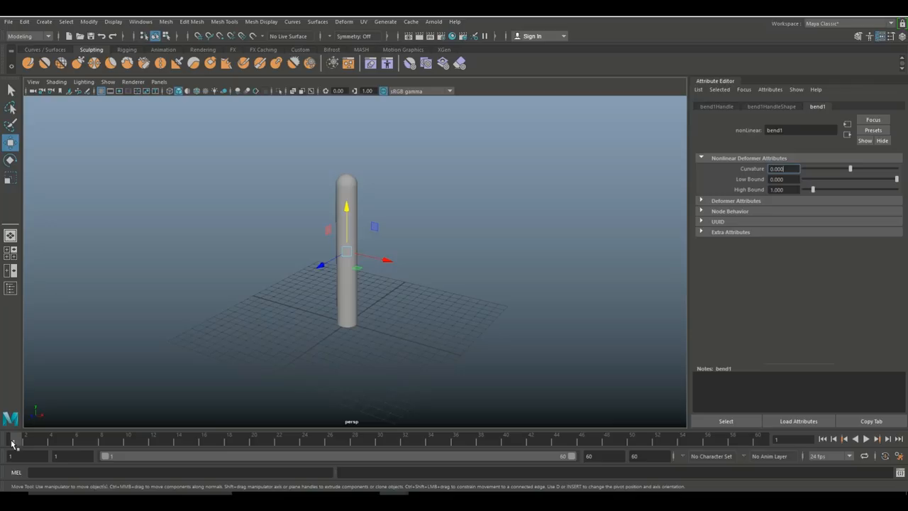
pyautogui.moveTo(349, 144)
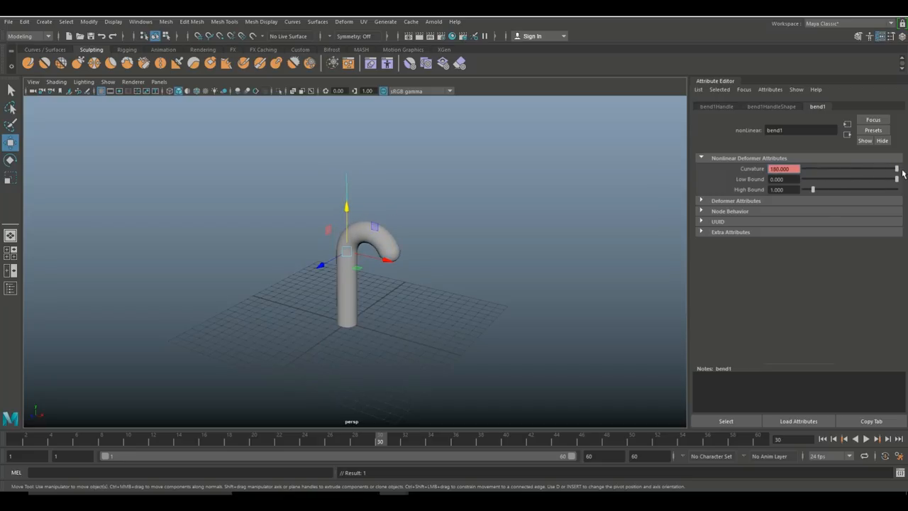
# Step: Set a key on bend1's Curvature at the current frame
pyautogui.rightClick(788, 170)
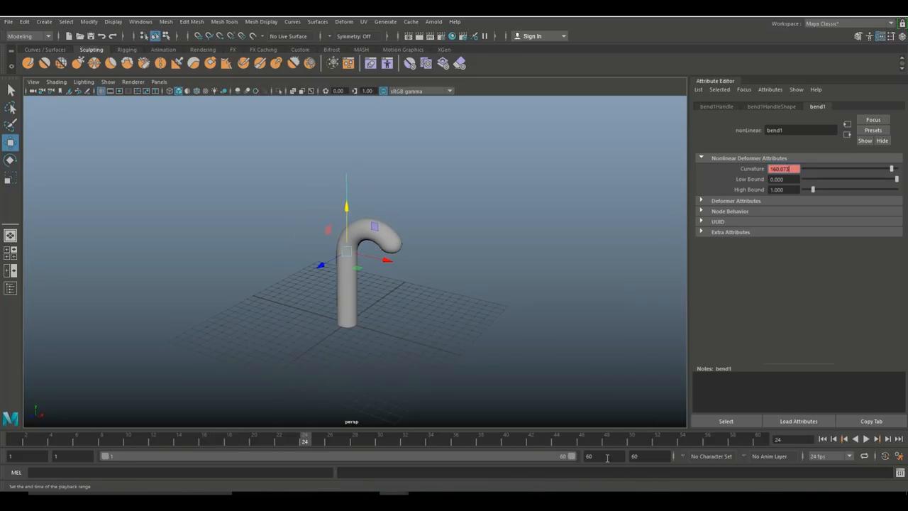
# Step: Set the end of the timeline playback range
pyautogui.click(600, 457)
pyautogui.write('50')
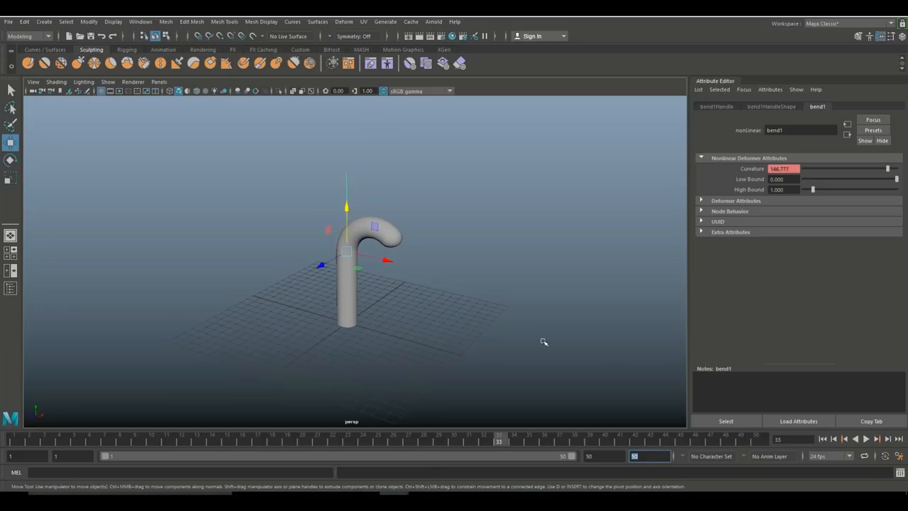
pyautogui.moveTo(830, 448)
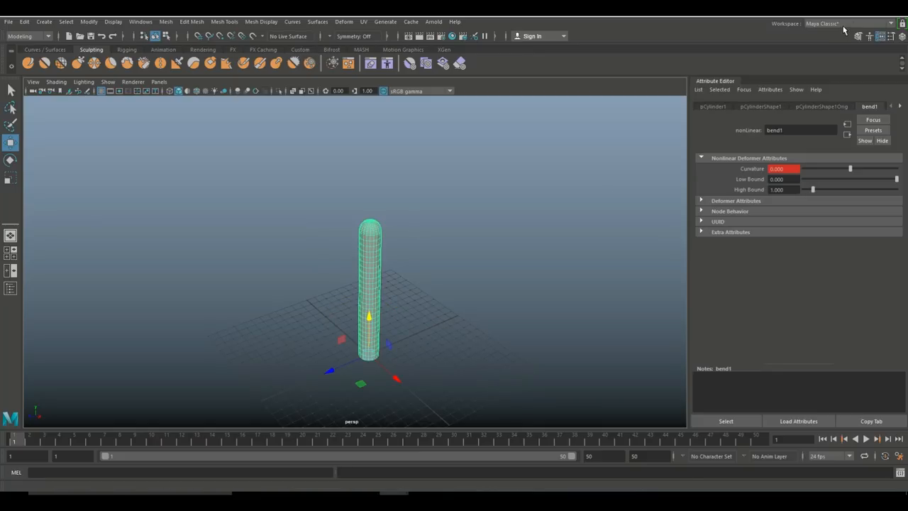
# Step: Choose the MASH workspace from the Workspace dropdown
pyautogui.click(848, 16)
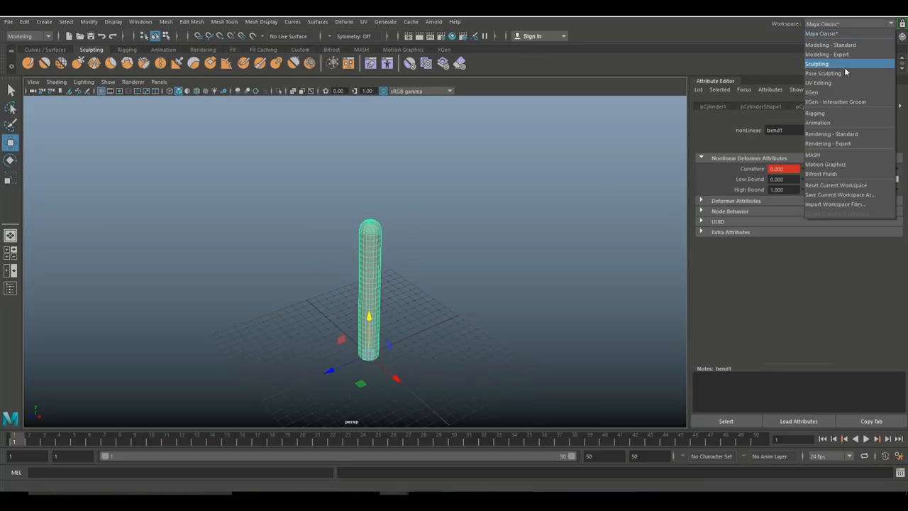
pyautogui.click(815, 155)
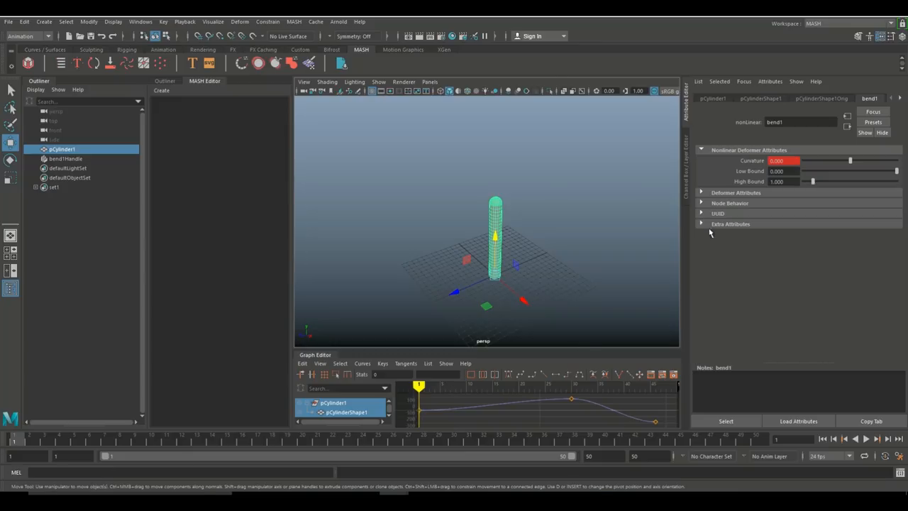
pyautogui.moveTo(198, 389)
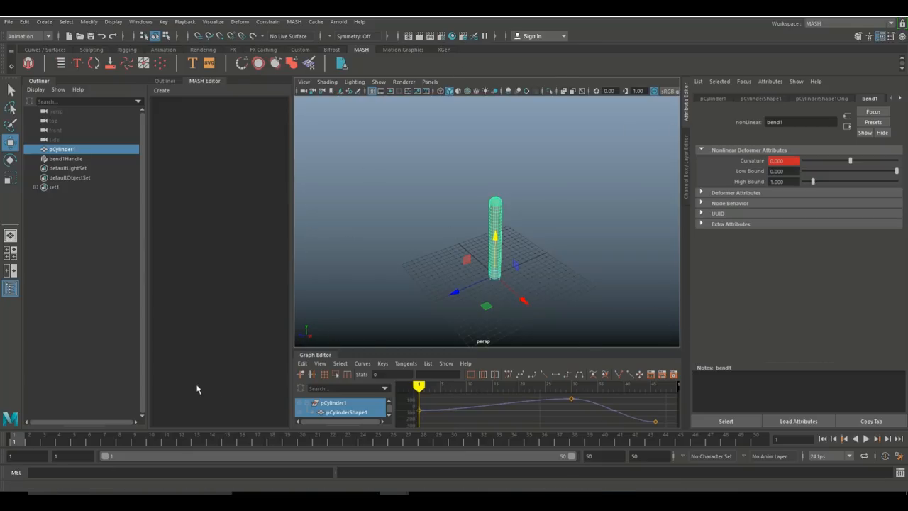
pyautogui.moveTo(184, 361)
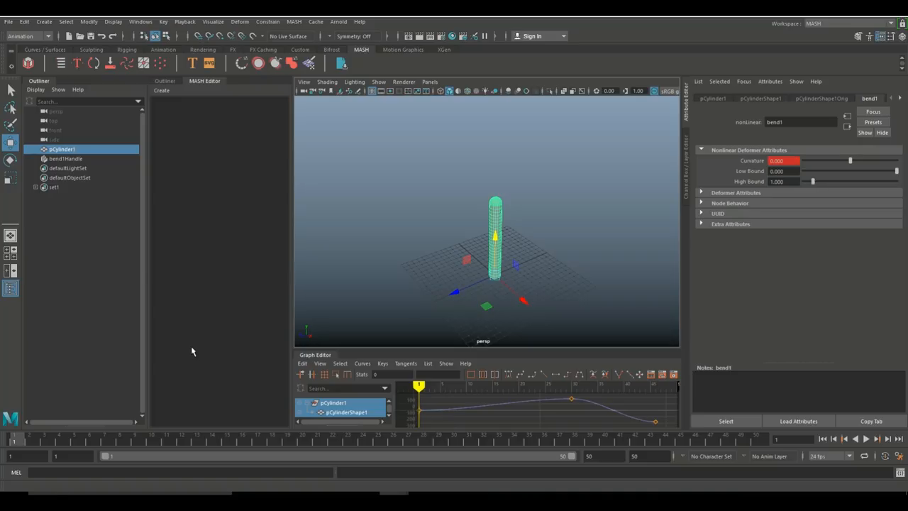
pyautogui.moveTo(248, 173)
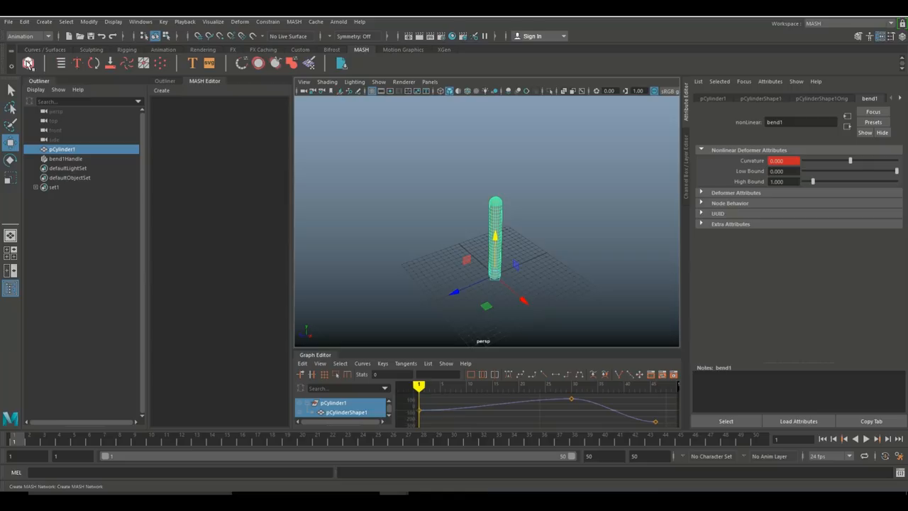
pyautogui.moveTo(37, 62)
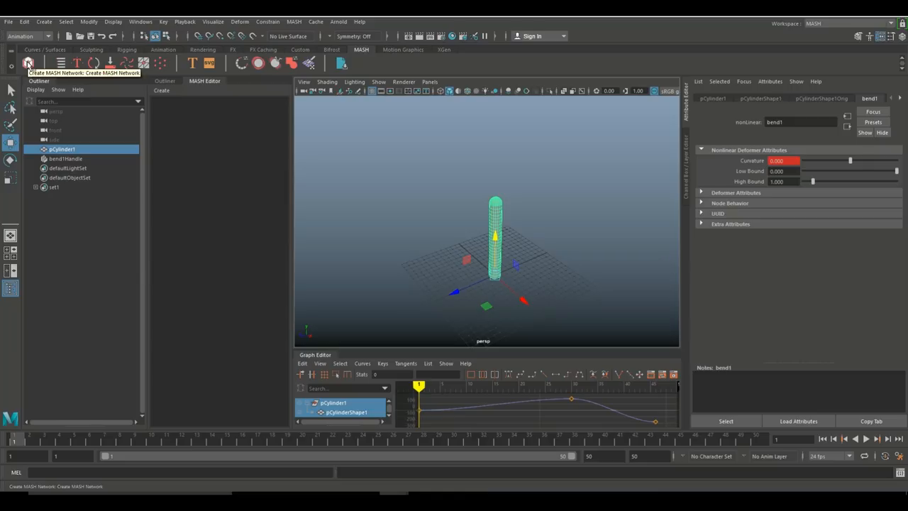
# Step: Create a MASH network from the capsule, play and stop to preview the row bending, show MASH1_Distribute
pyautogui.click(14, 62)
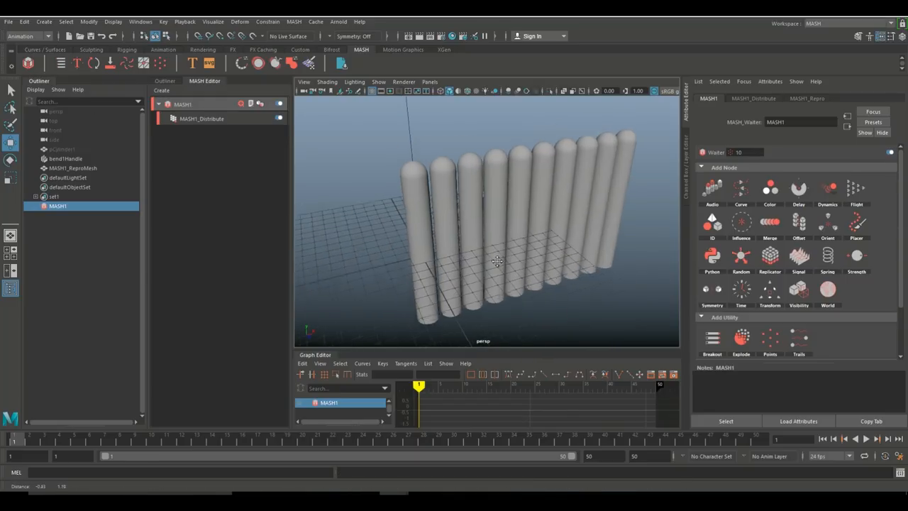
pyautogui.click(865, 439)
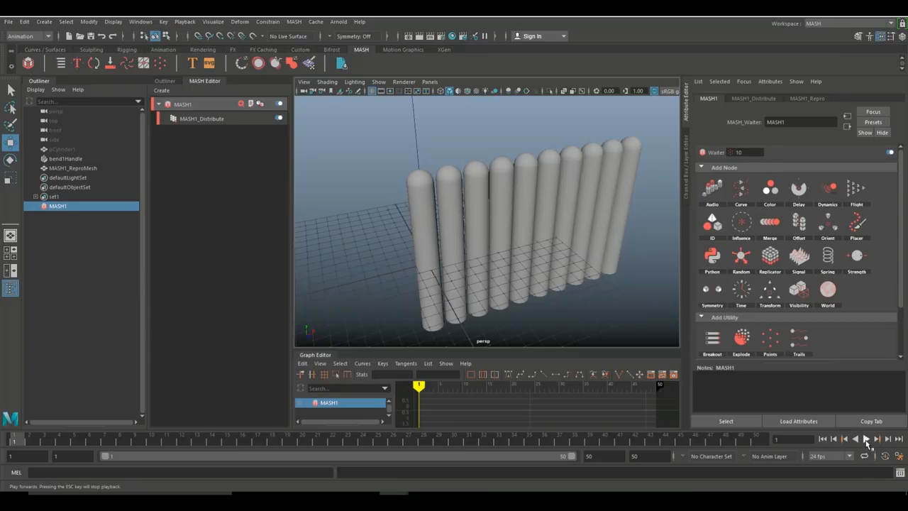
pyautogui.click(861, 439)
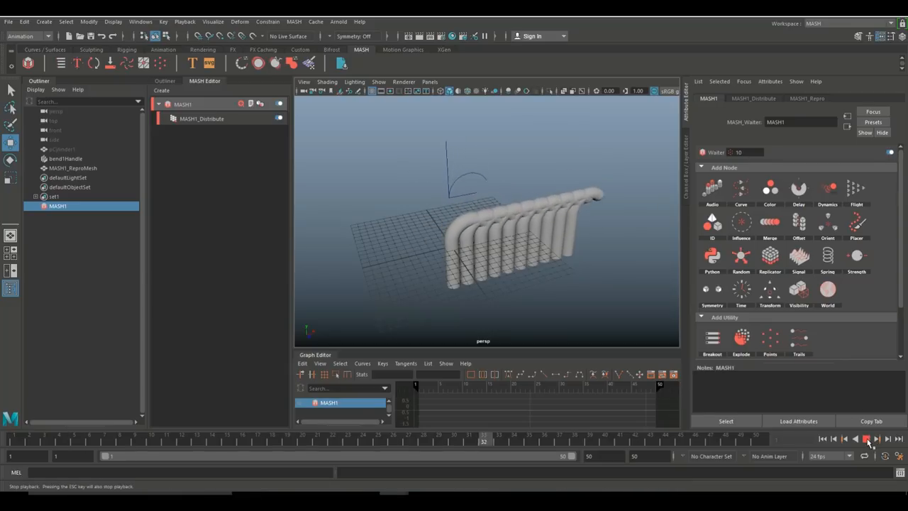
pyautogui.click(839, 440)
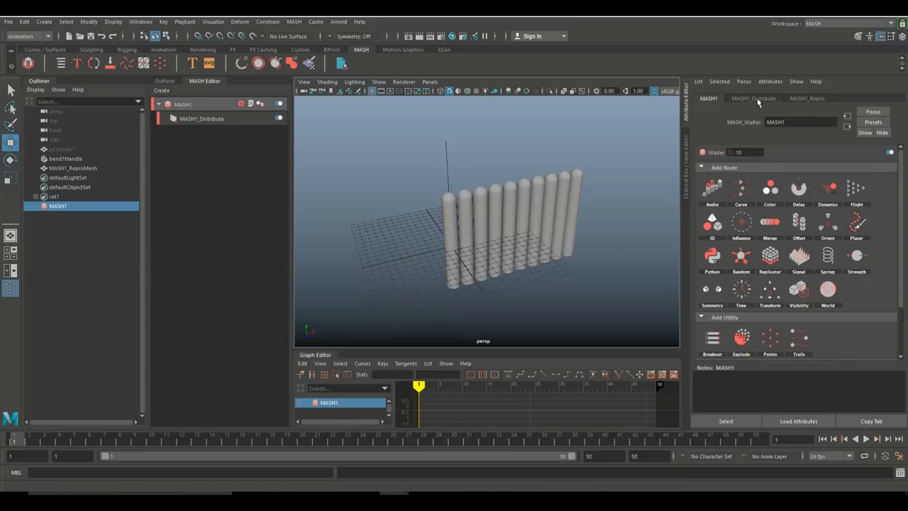
pyautogui.click(754, 98)
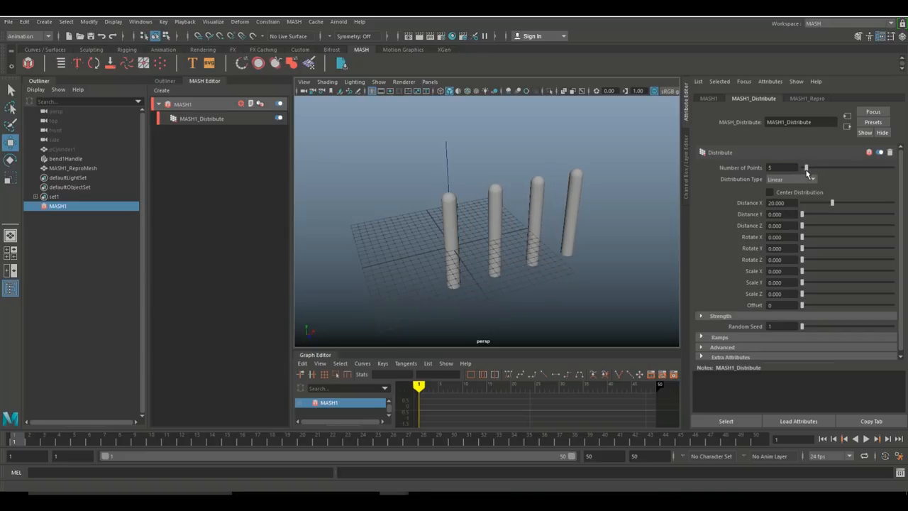
# Step: Adjust Number of Points and set MASH1_Distribute's Distribution Type to Grid
pyautogui.moveTo(806, 167); pyautogui.dragTo(840, 167)
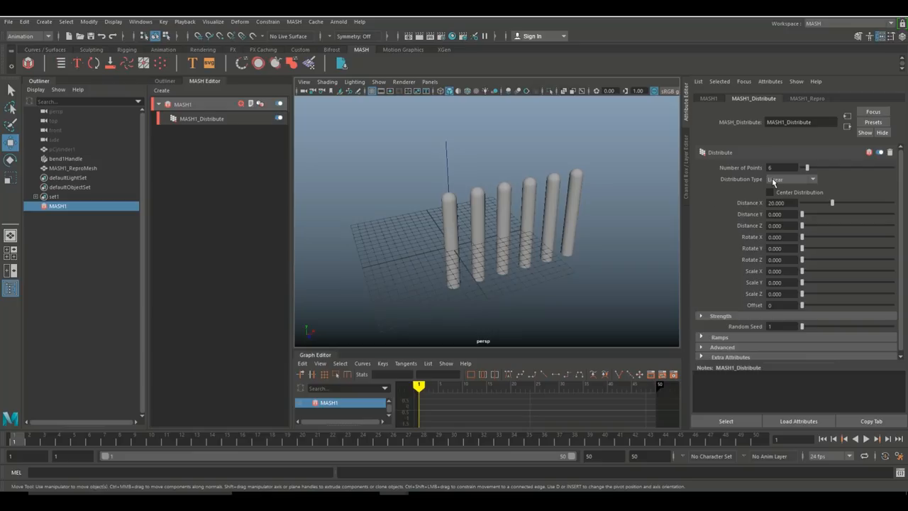
pyautogui.click(792, 179)
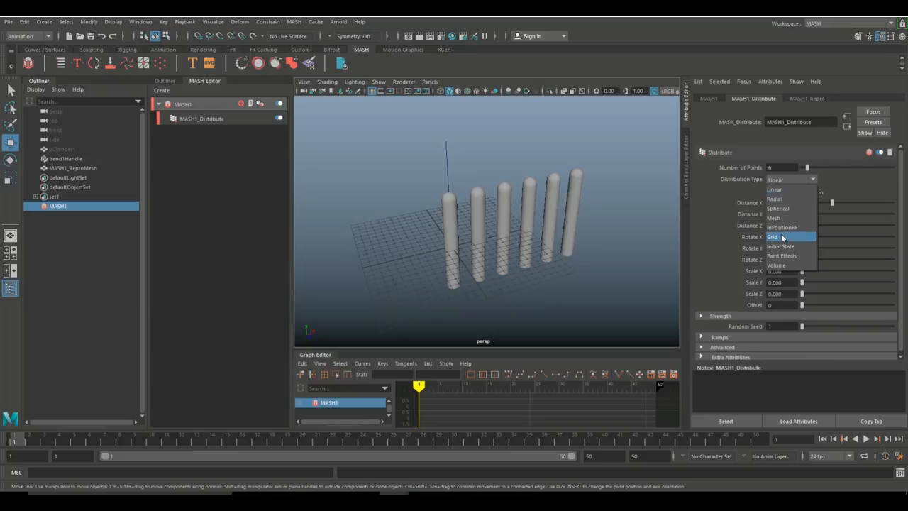
pyautogui.click(775, 236)
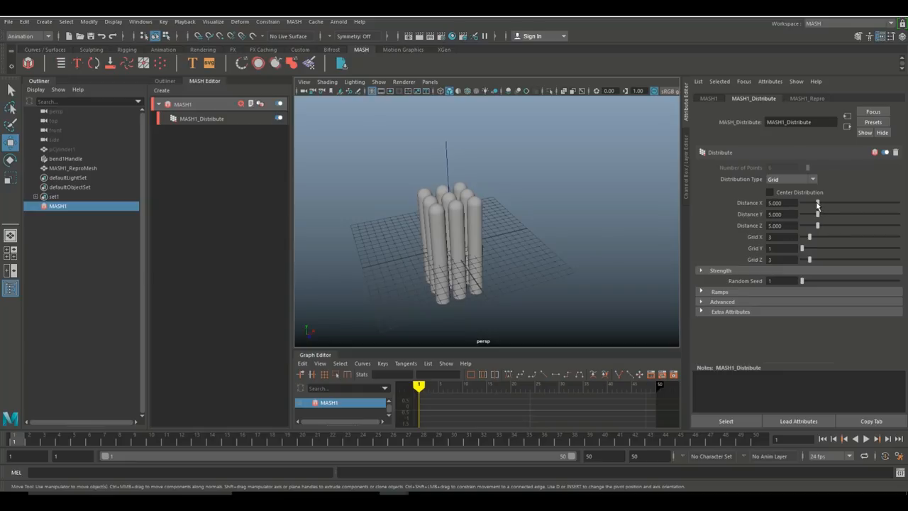
# Step: Raise Distance X and Distance Z to spread the capsule grid wider apart
pyautogui.moveTo(816, 203); pyautogui.dragTo(854, 203)
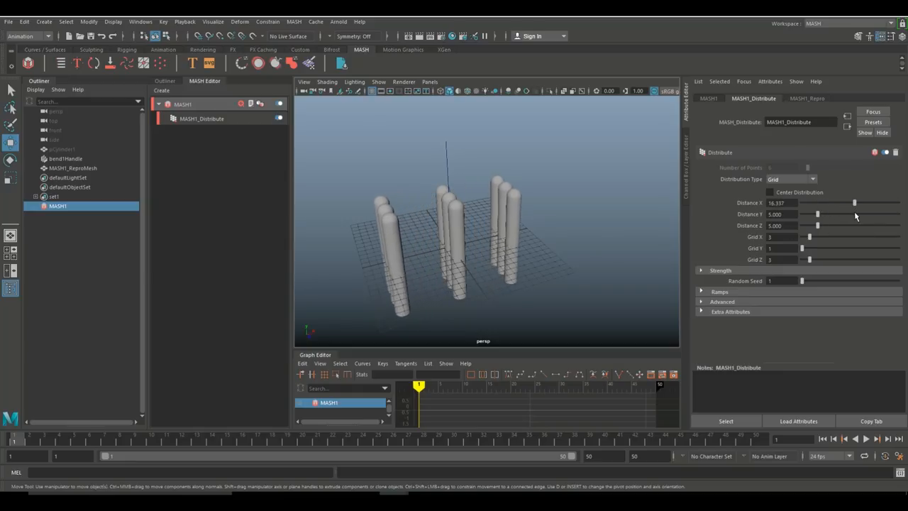
pyautogui.moveTo(854, 202); pyautogui.dragTo(874, 203)
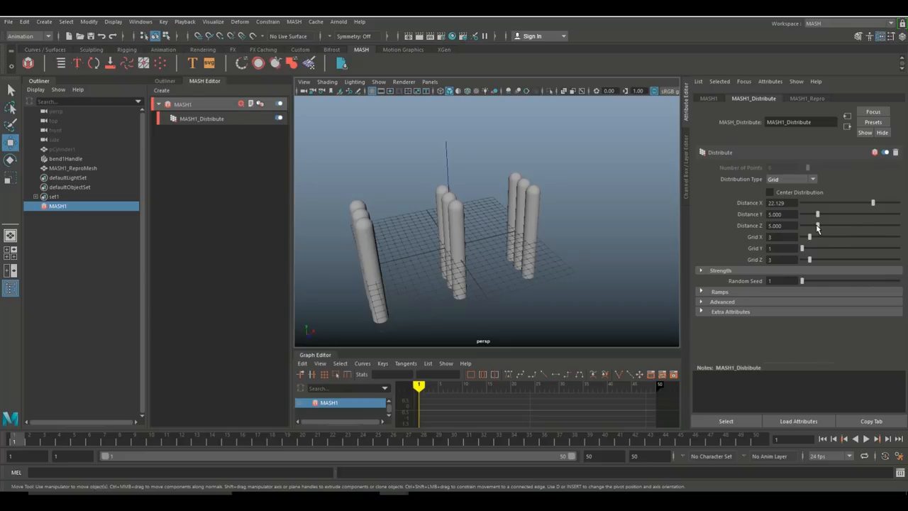
pyautogui.moveTo(817, 224); pyautogui.dragTo(860, 224)
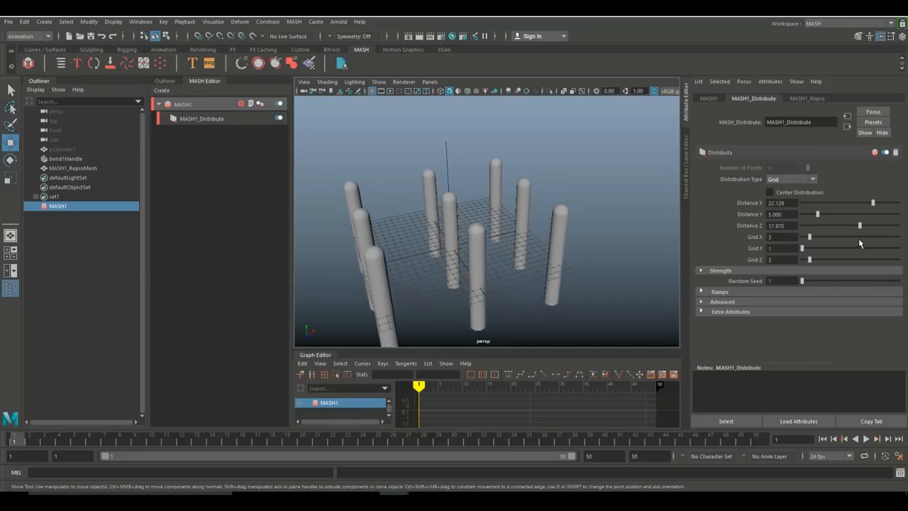
pyautogui.moveTo(859, 226); pyautogui.dragTo(871, 225)
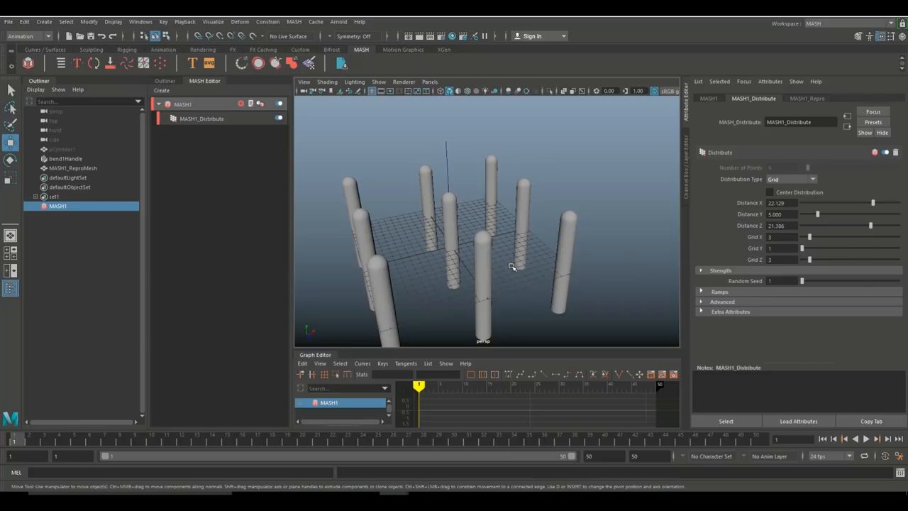
pyautogui.moveTo(512, 267); pyautogui.dragTo(542, 246)
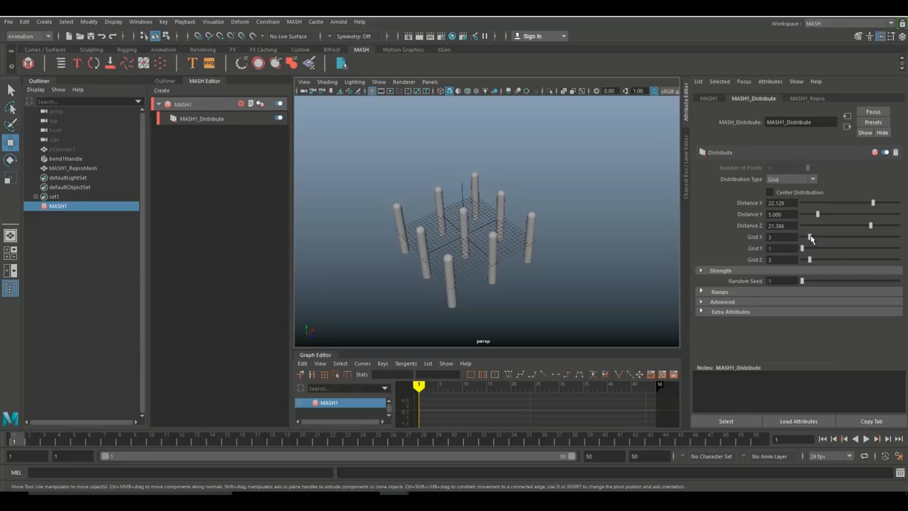
# Step: Increase Grid X and Grid Z to add more columns and rows of capsules
pyautogui.moveTo(809, 237); pyautogui.dragTo(826, 237)
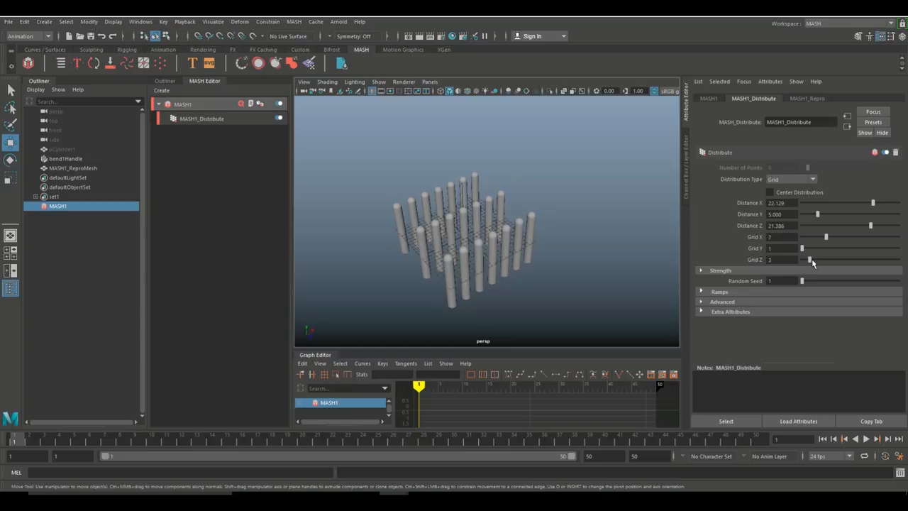
pyautogui.moveTo(808, 259); pyautogui.dragTo(820, 260)
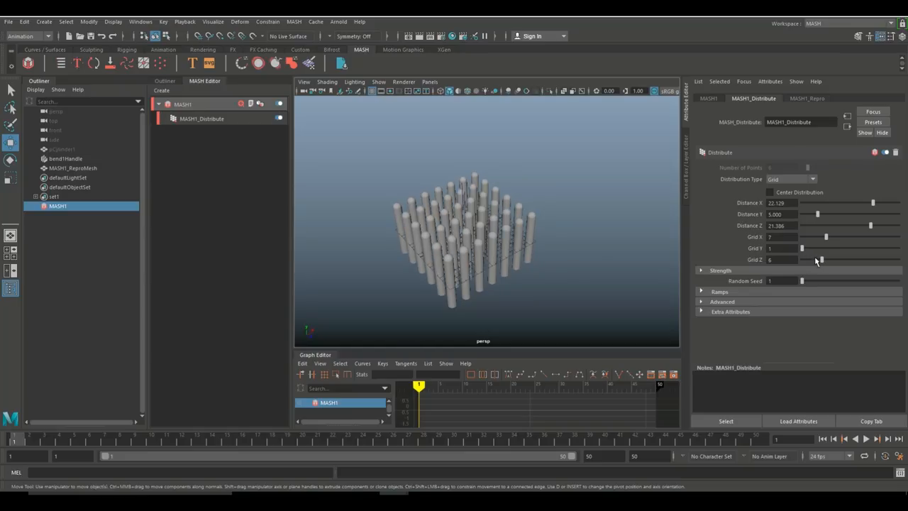
pyautogui.moveTo(461, 234); pyautogui.dragTo(550, 272)
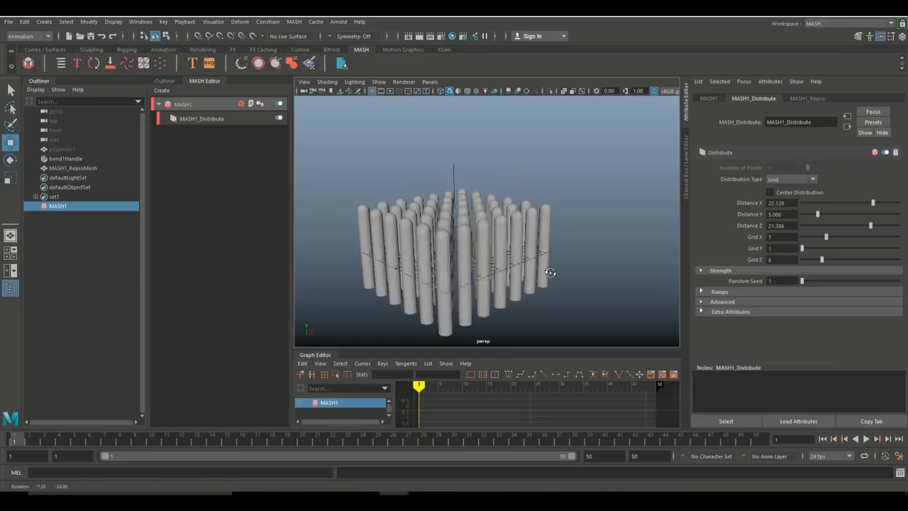
pyautogui.moveTo(550, 272); pyautogui.dragTo(554, 246)
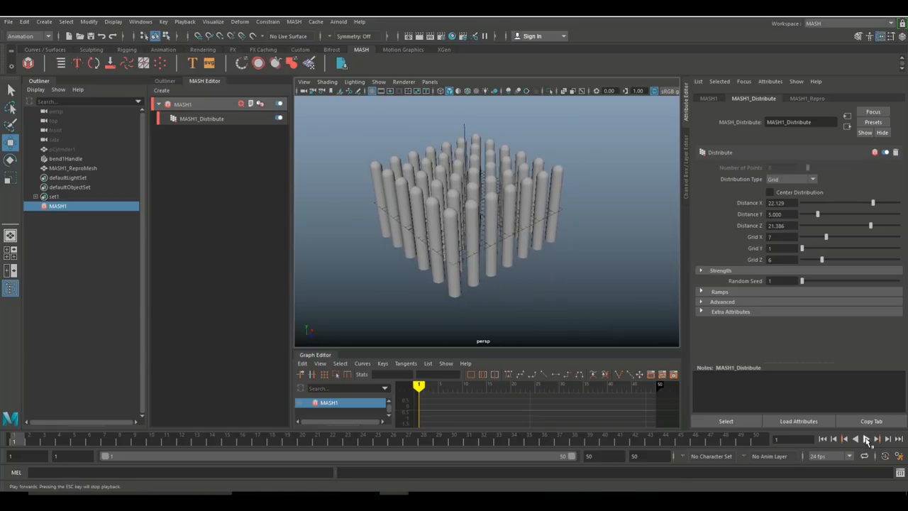
# Step: Play the animation and set the grid count to 4 for a four-by-four block, then stop
pyautogui.click(853, 440)
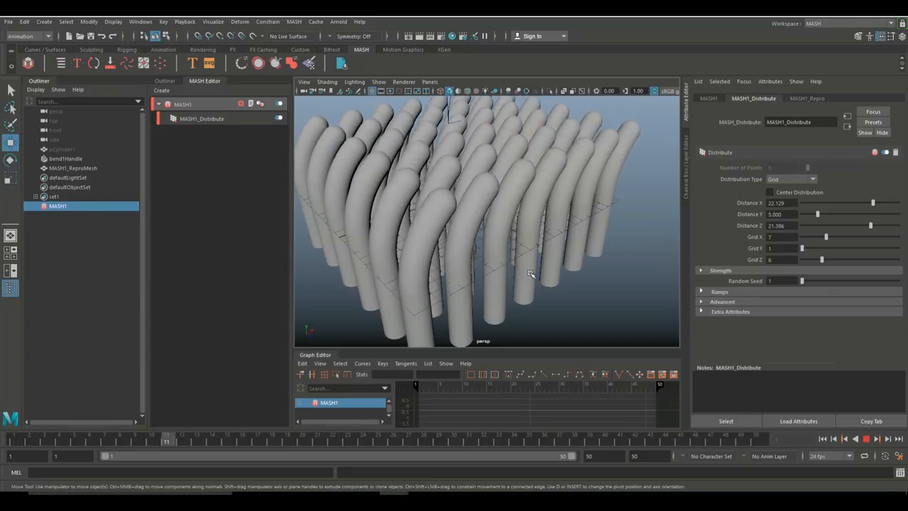
pyautogui.moveTo(531, 274); pyautogui.dragTo(507, 266)
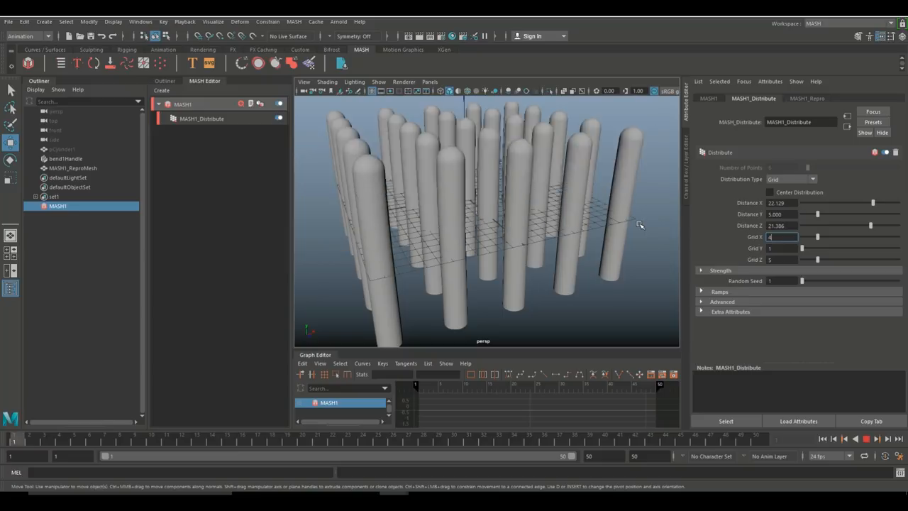
pyautogui.write('4')
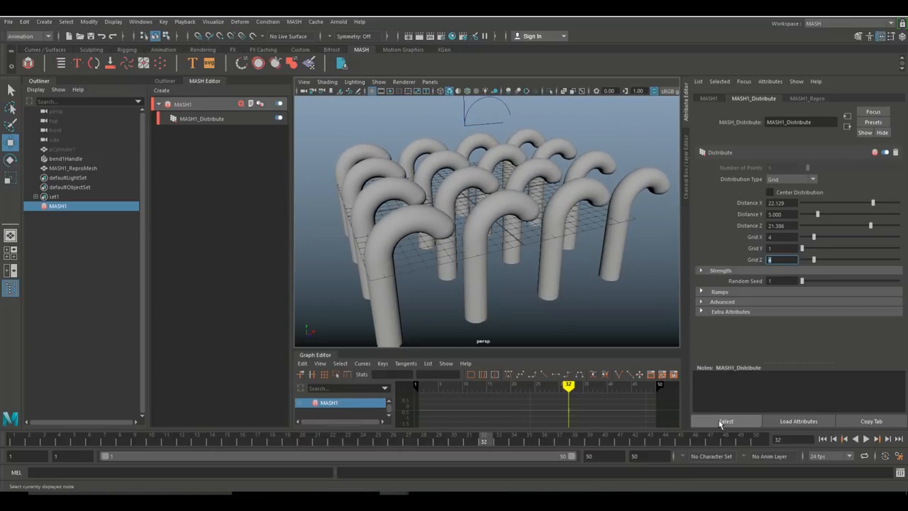
pyautogui.click(824, 440)
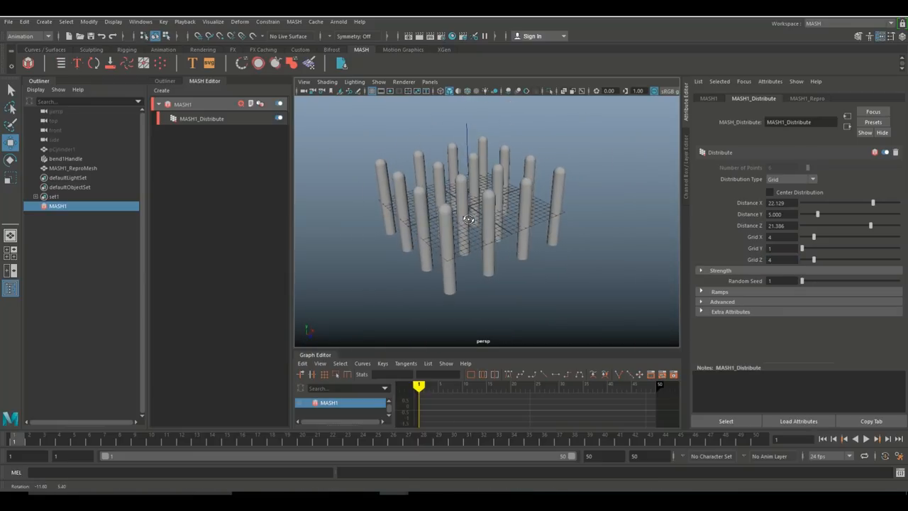
# Step: Orbit and zoom the view to inspect the sixteen upright capsules
pyautogui.moveTo(467, 218); pyautogui.dragTo(465, 231)
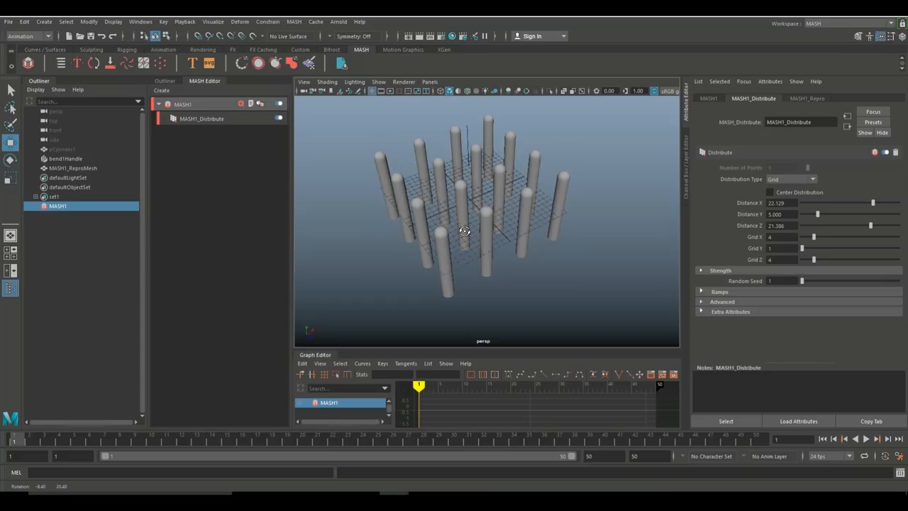
pyautogui.moveTo(465, 230); pyautogui.dragTo(471, 221)
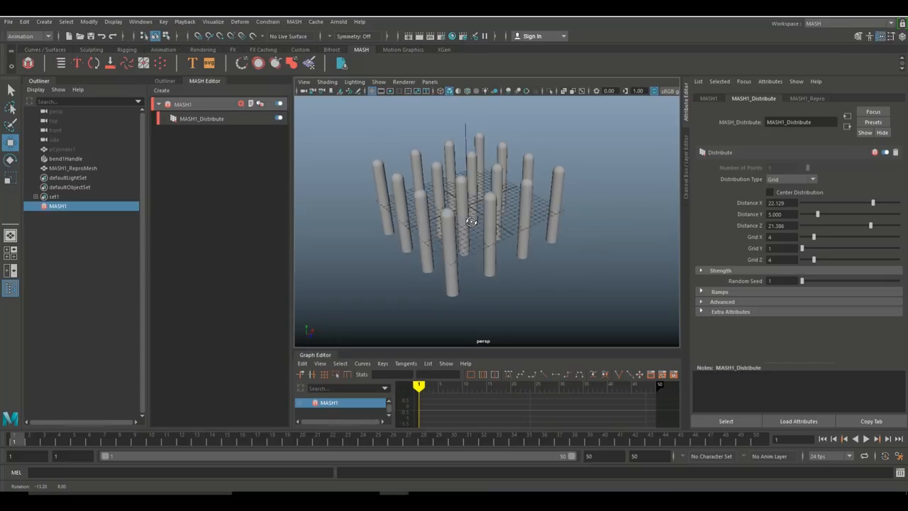
pyautogui.moveTo(471, 221); pyautogui.dragTo(473, 238)
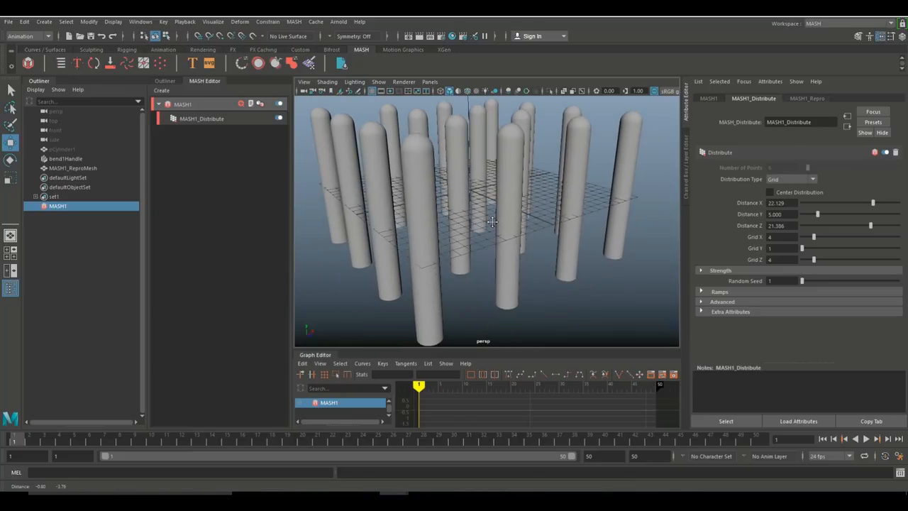
pyautogui.moveTo(493, 221); pyautogui.dragTo(485, 241)
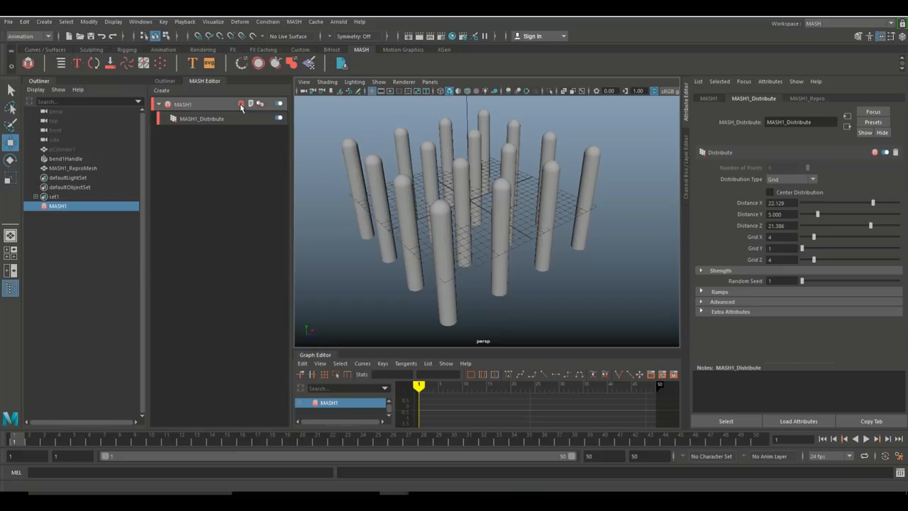
# Step: Add a Time node to the MASH1 network from the node list
pyautogui.click(241, 105)
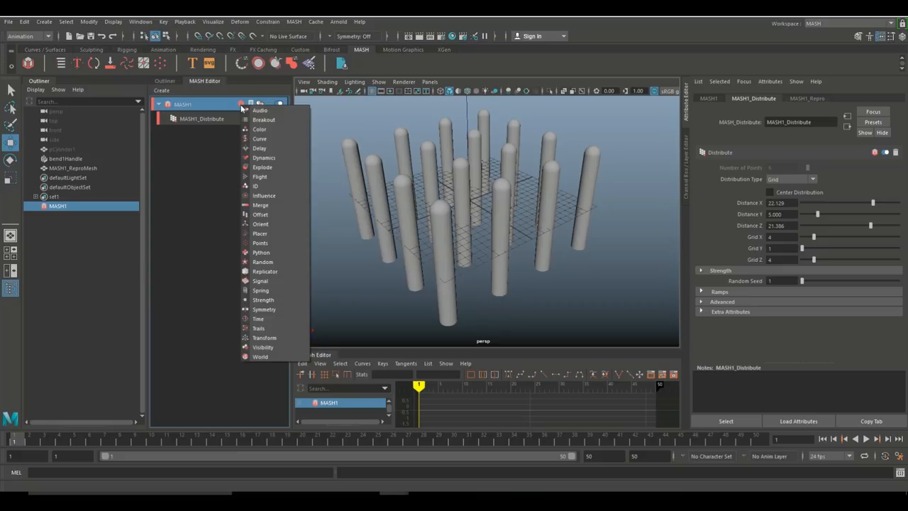
pyautogui.moveTo(258, 318)
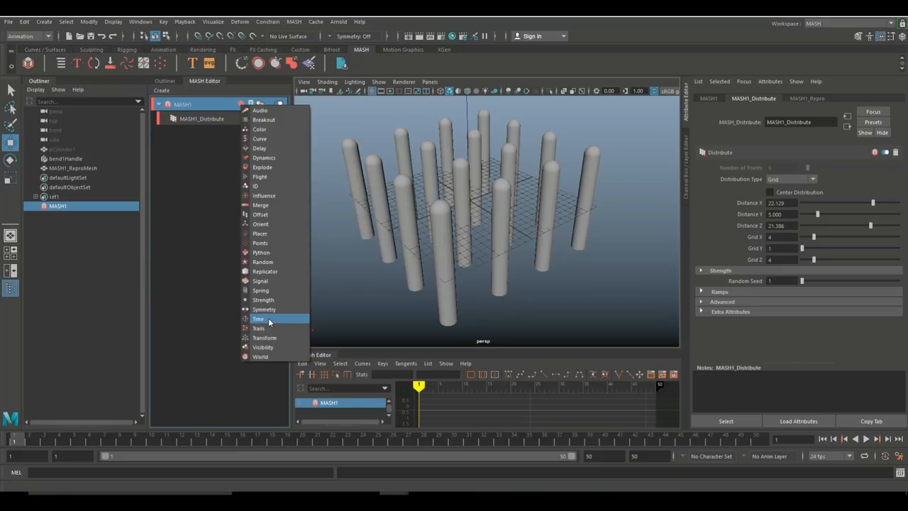
pyautogui.click(259, 318)
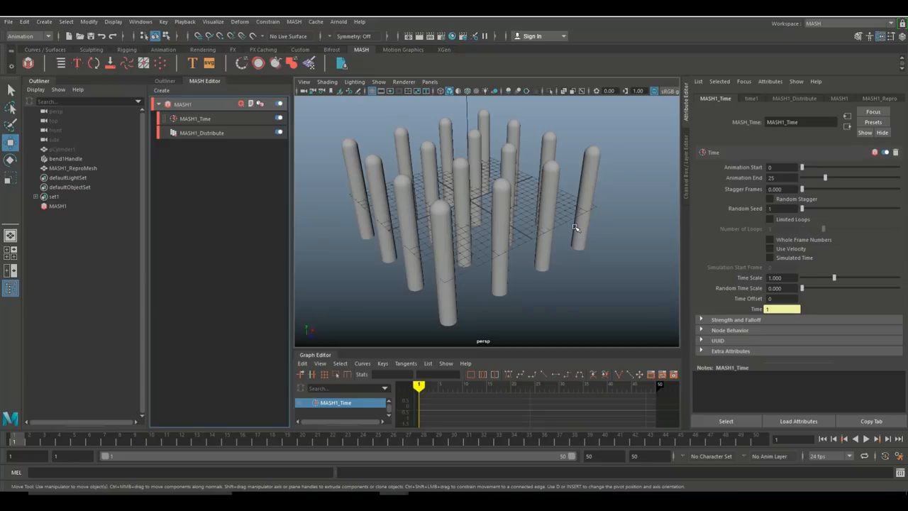
pyautogui.moveTo(806, 191)
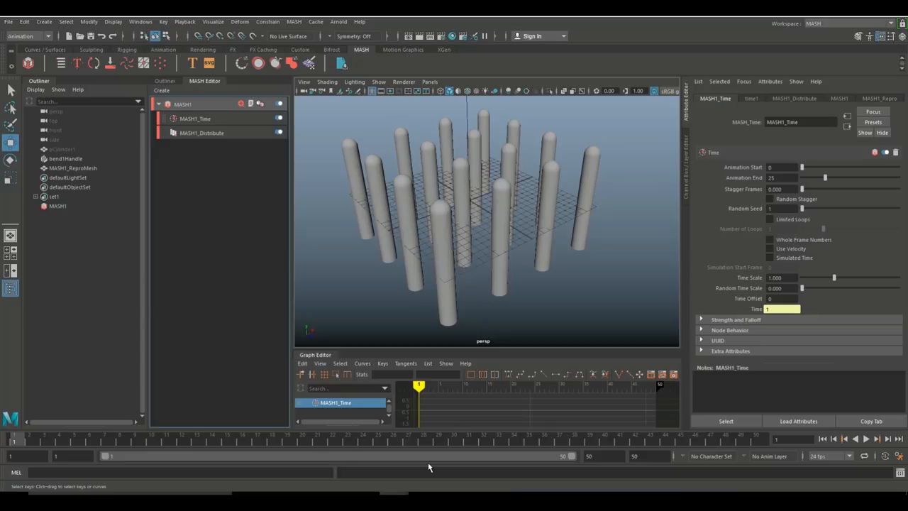
# Step: Rewind and play so all sixteen capsules curl in unison, then edit Animation End
pyautogui.click(848, 438)
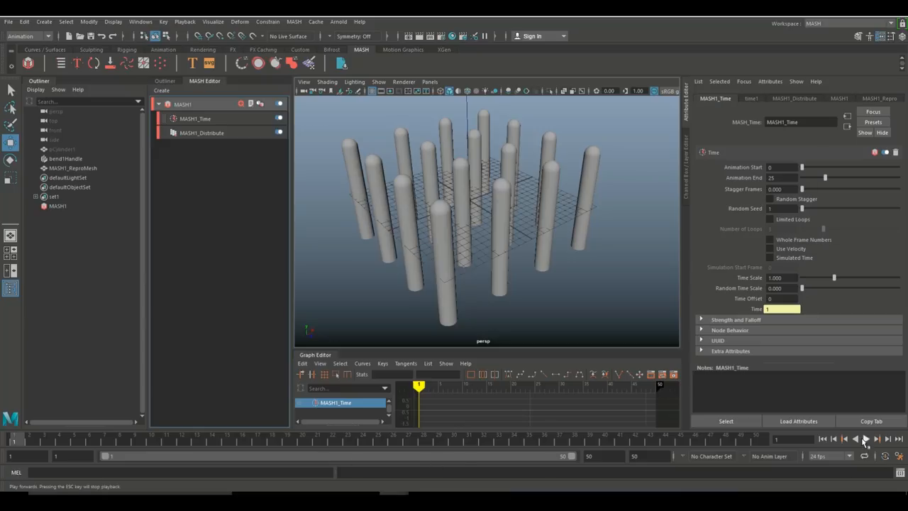
pyautogui.click(855, 440)
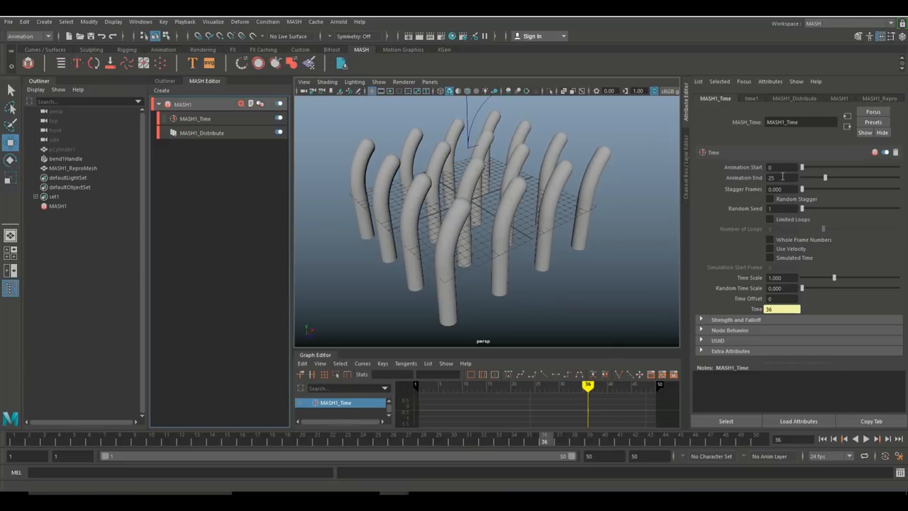
pyautogui.click(780, 178)
pyautogui.write('50')
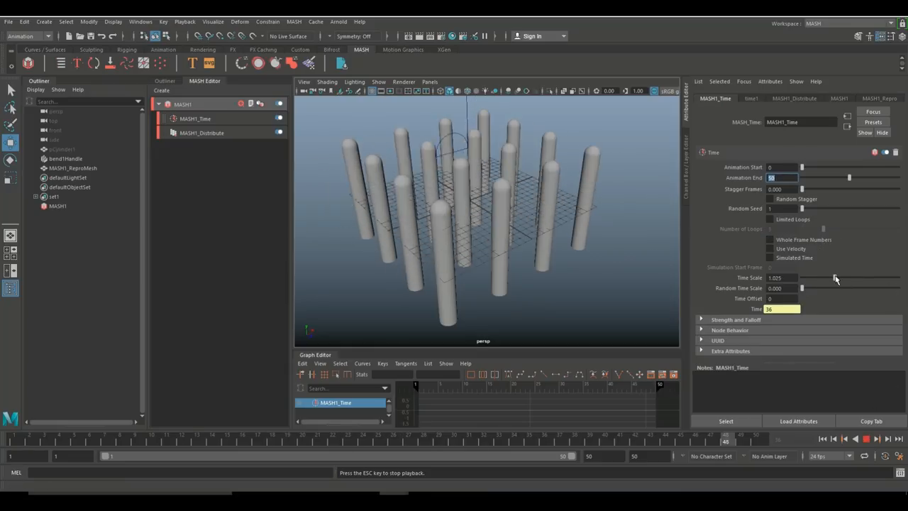
# Step: Tune the Time Scale slider and raise Random Time Scale so the worms bend out of sync
pyautogui.moveTo(835, 276); pyautogui.dragTo(868, 277)
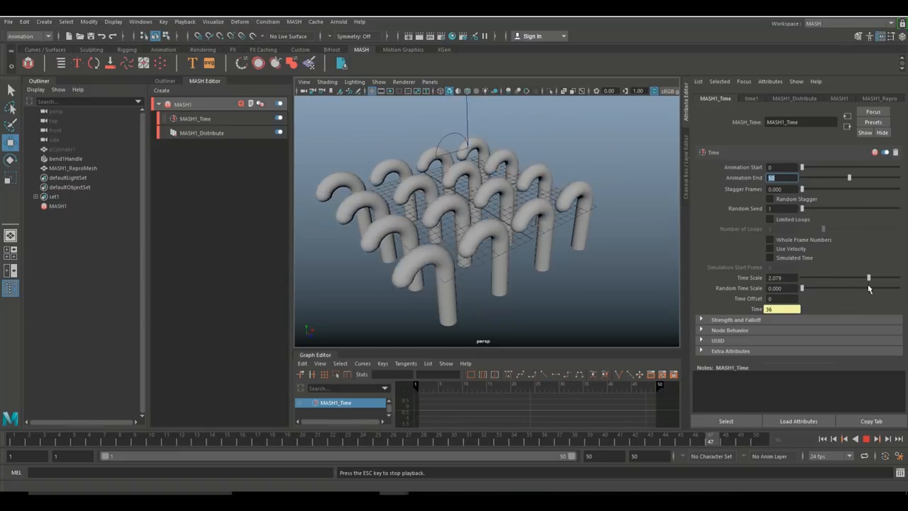
pyautogui.moveTo(868, 277); pyautogui.dragTo(821, 277)
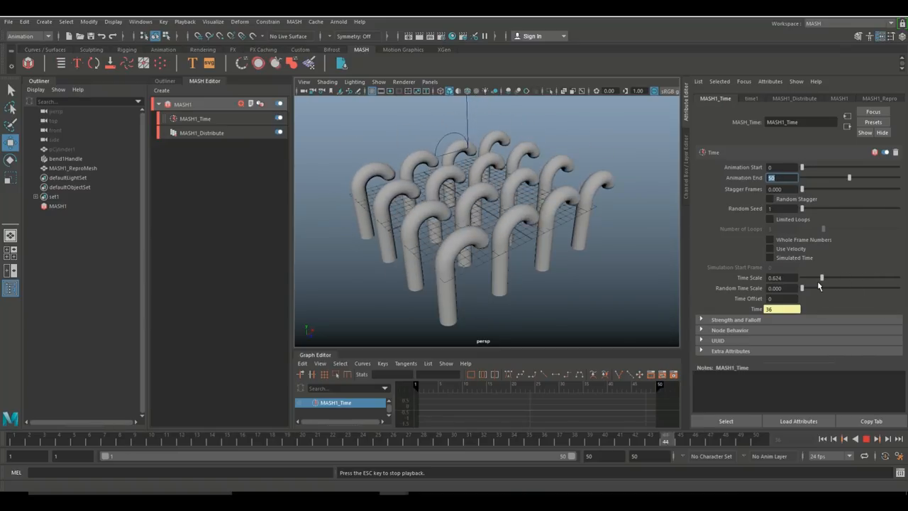
pyautogui.moveTo(821, 276); pyautogui.dragTo(806, 276)
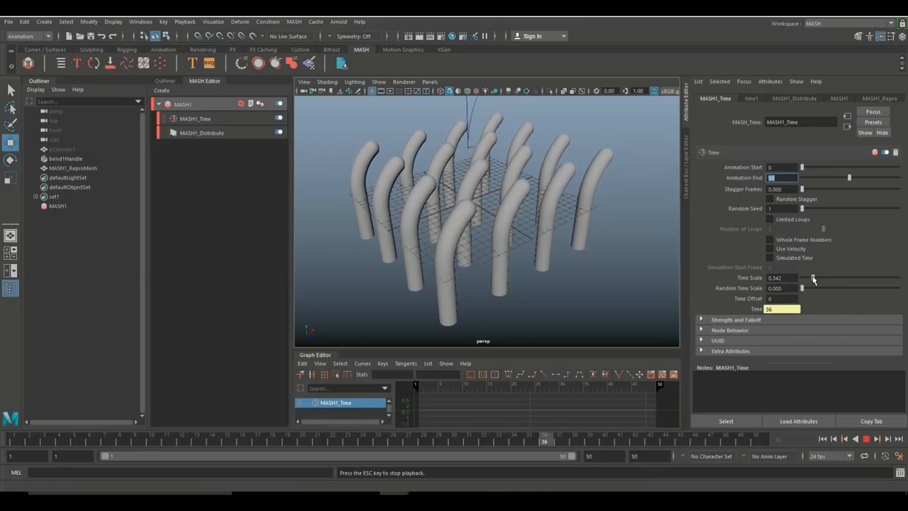
pyautogui.moveTo(813, 277); pyautogui.dragTo(822, 277)
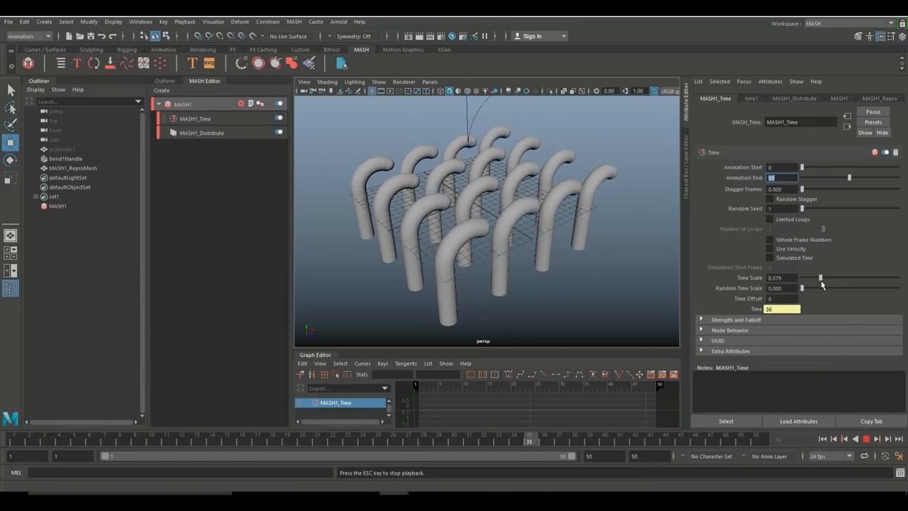
pyautogui.moveTo(820, 276); pyautogui.dragTo(828, 277)
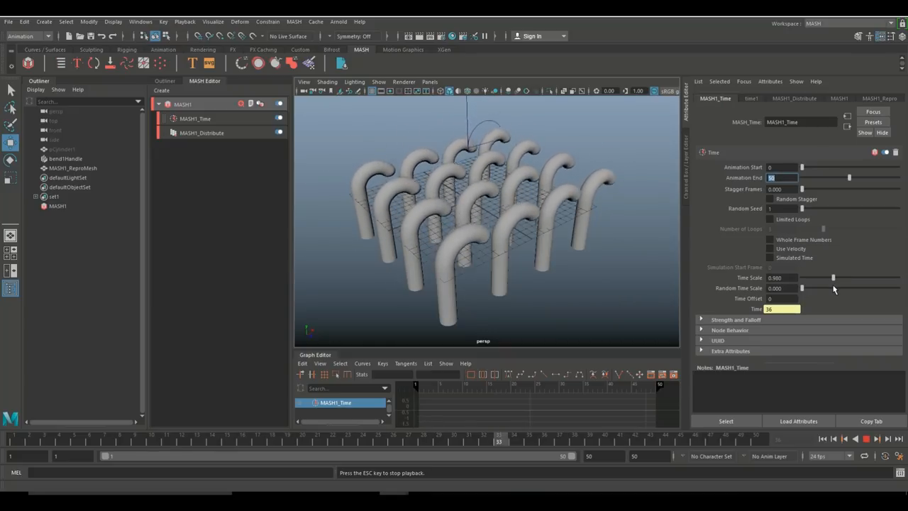
pyautogui.moveTo(806, 290)
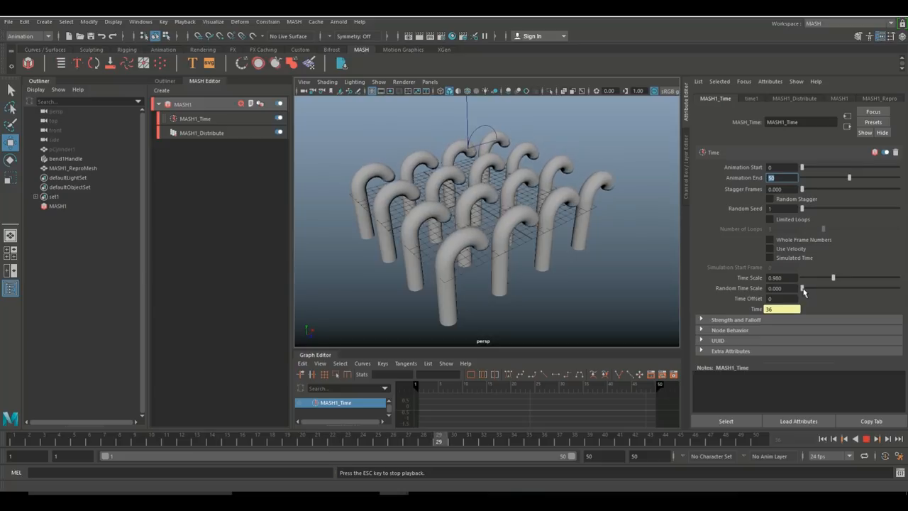
pyautogui.moveTo(802, 287); pyautogui.dragTo(839, 288)
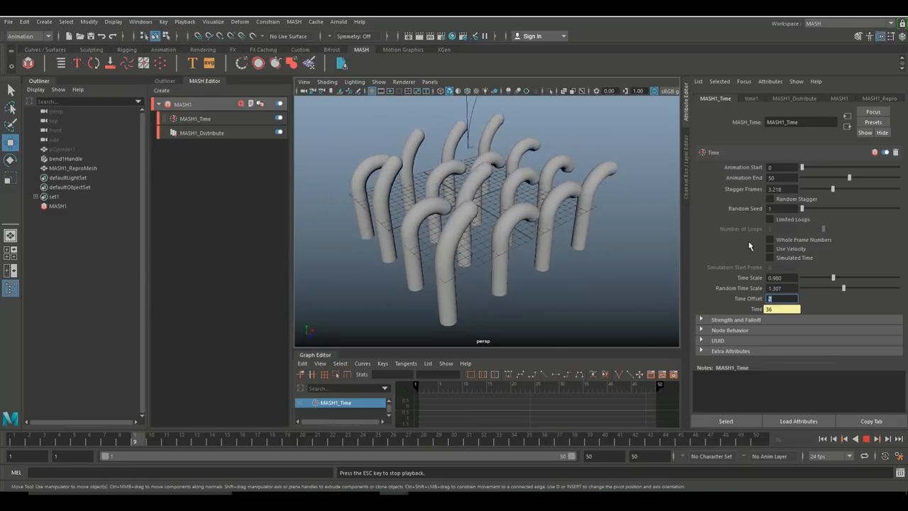
# Step: Review the scene time1 node settings and return to MASH1_Distribute
pyautogui.click(748, 98)
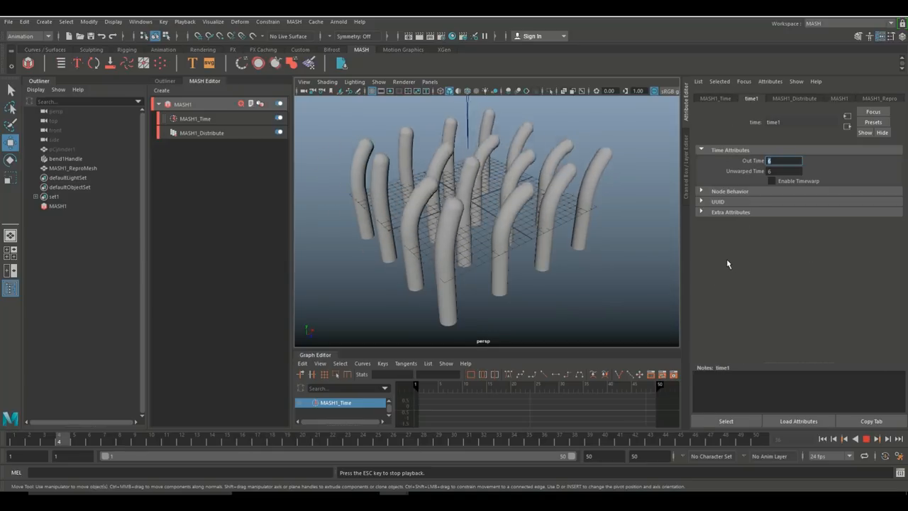
pyautogui.click(791, 98)
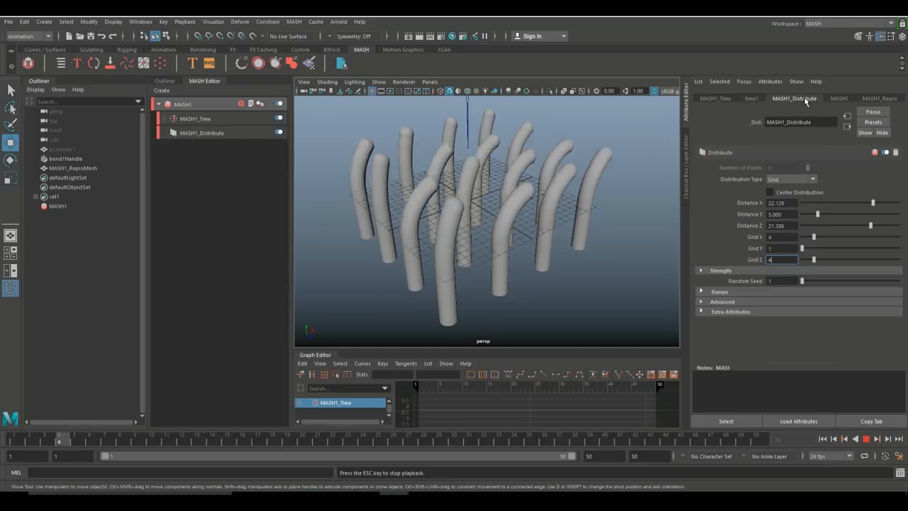